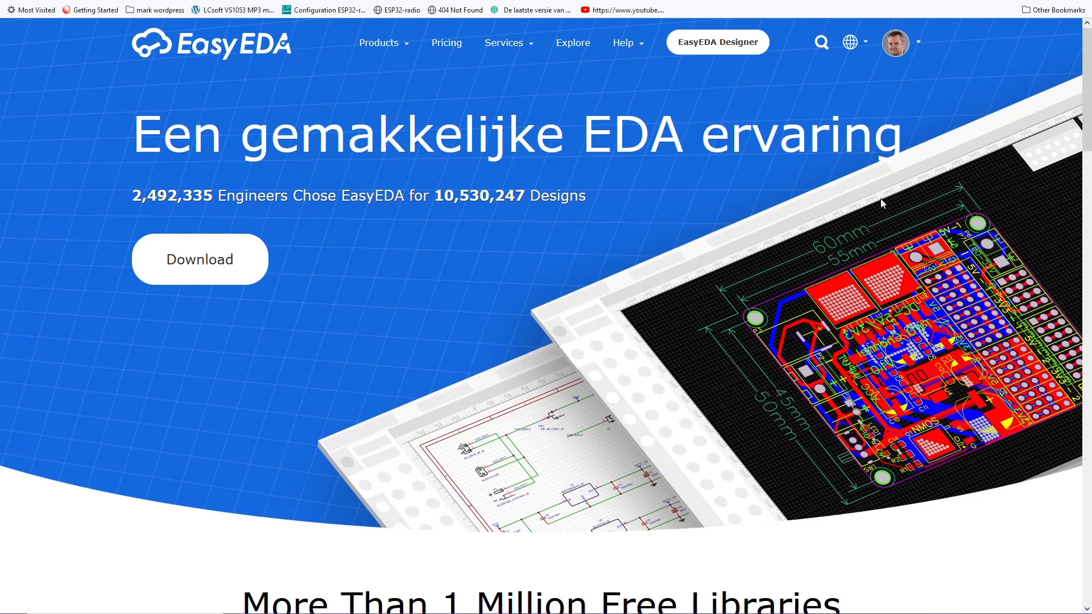
- Launch the EasyEDA editor and load the Talking Clock schematic from the Clock project
click(718, 42)
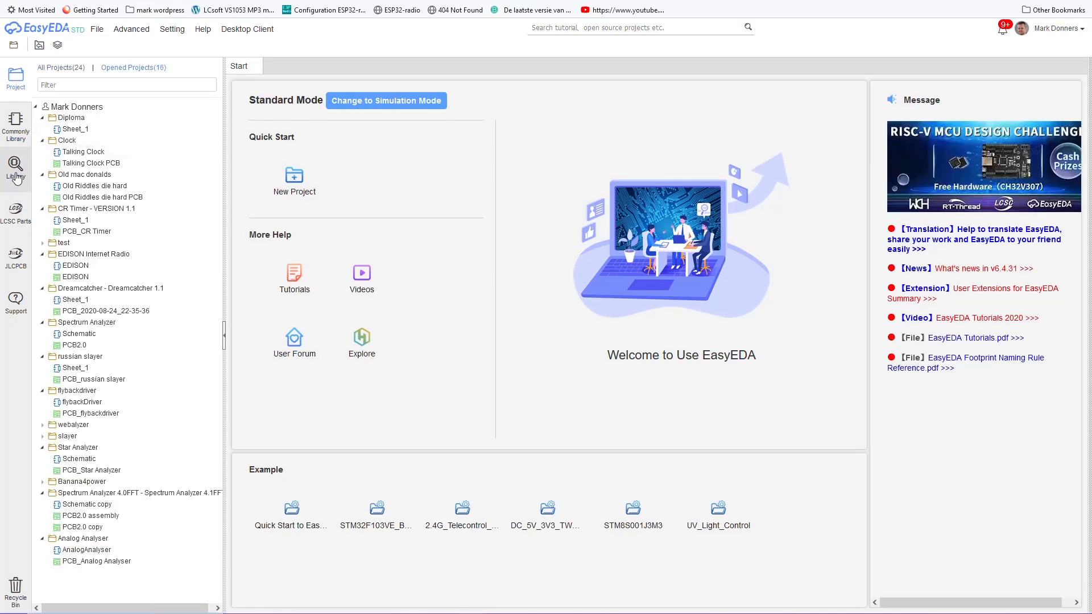
click(15, 170)
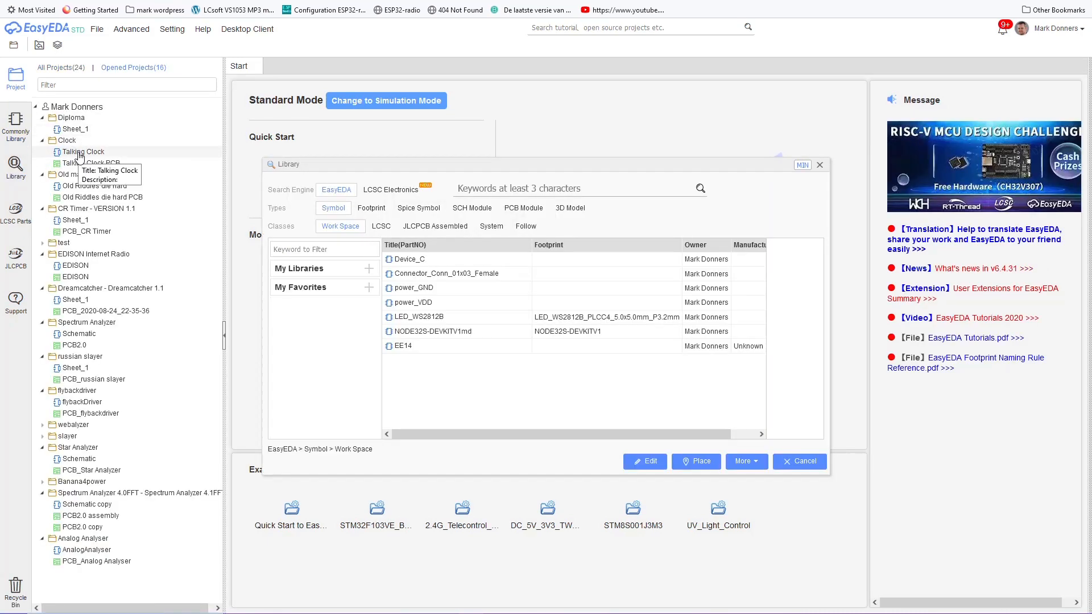
click(83, 152)
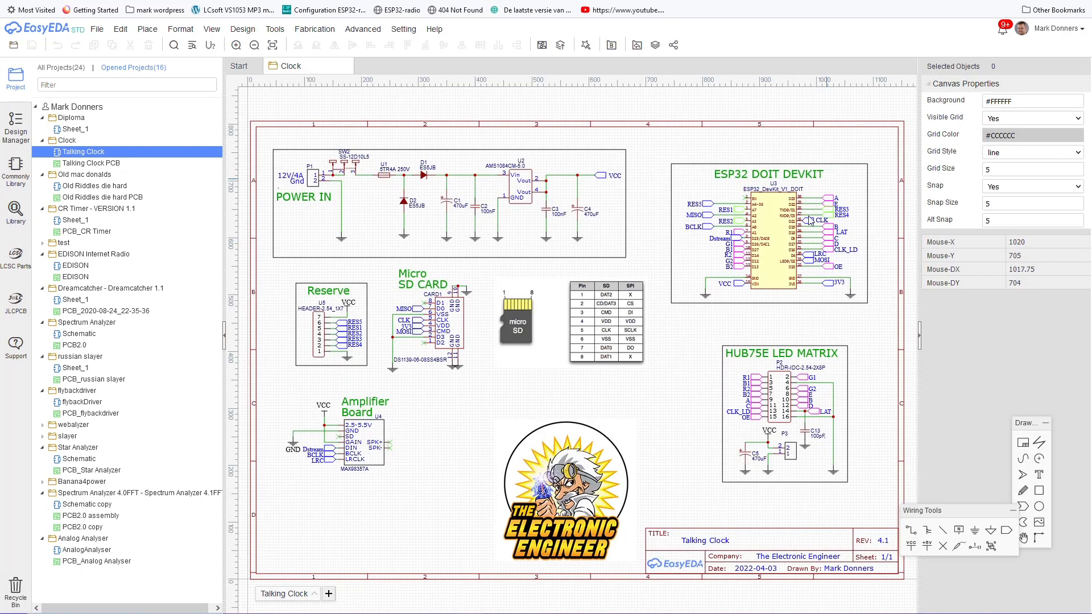
mouse_move(810, 221)
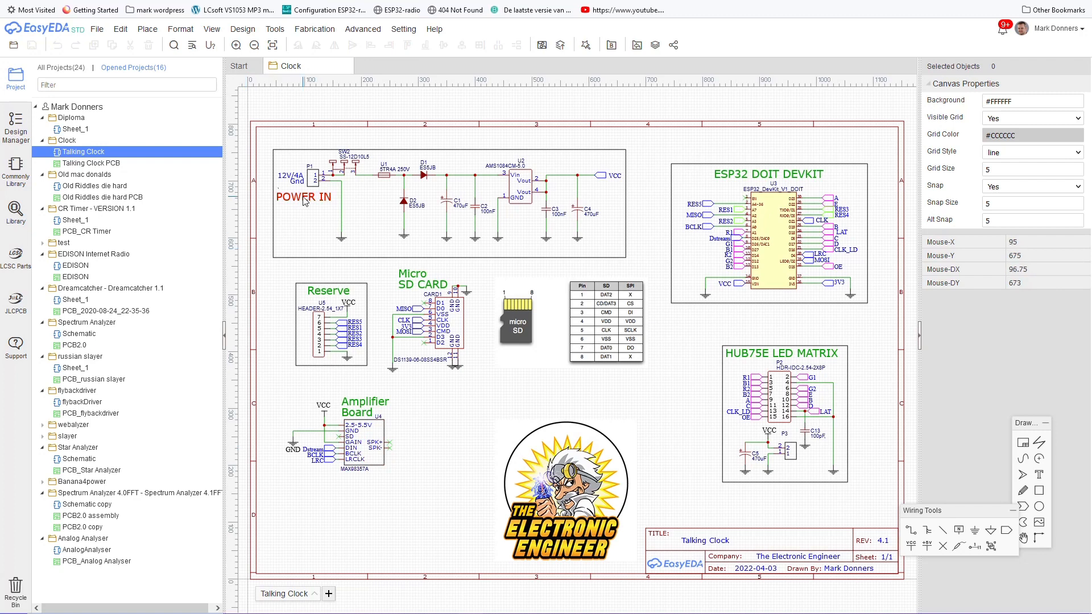
mouse_move(305, 204)
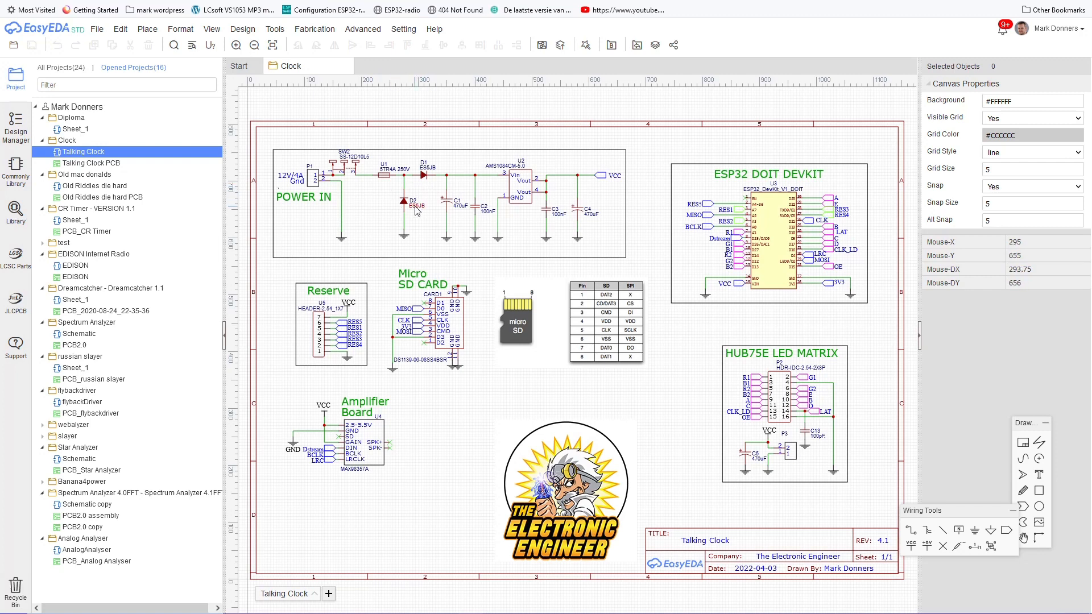
mouse_move(462, 203)
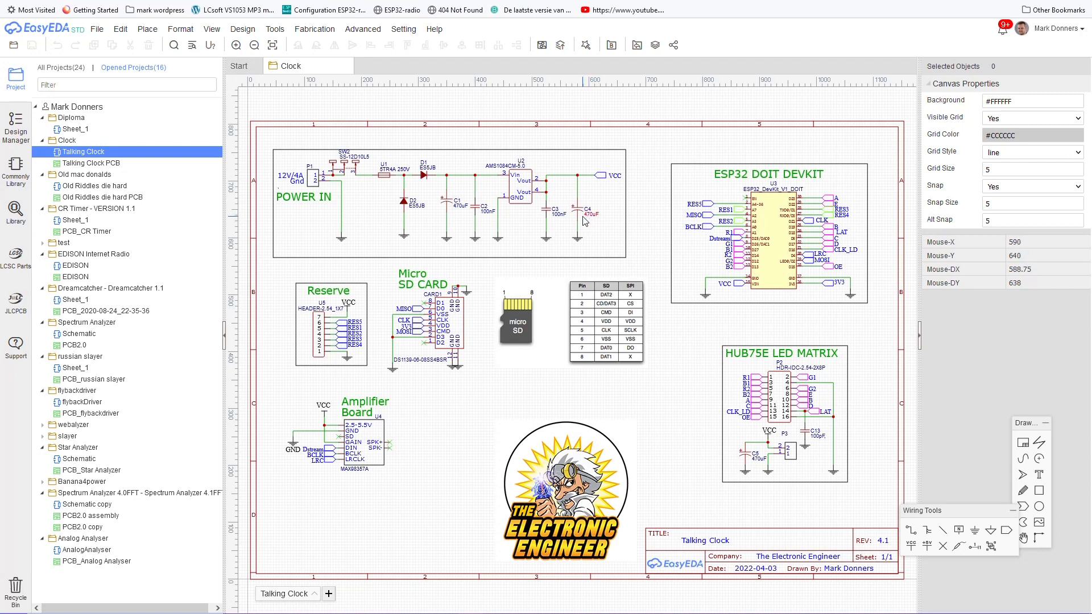
mouse_move(832, 278)
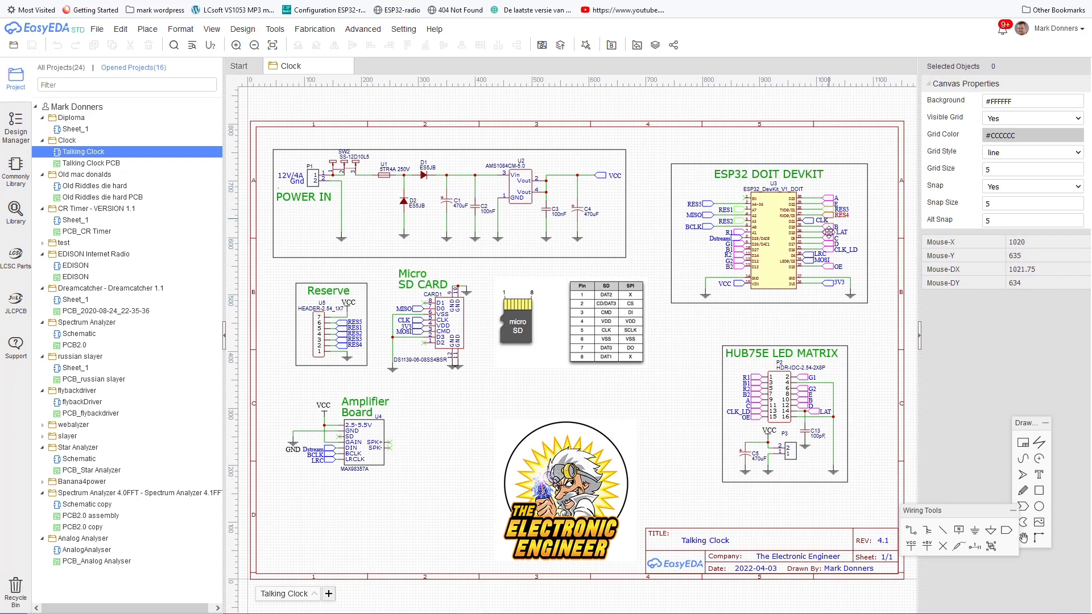
click(837, 233)
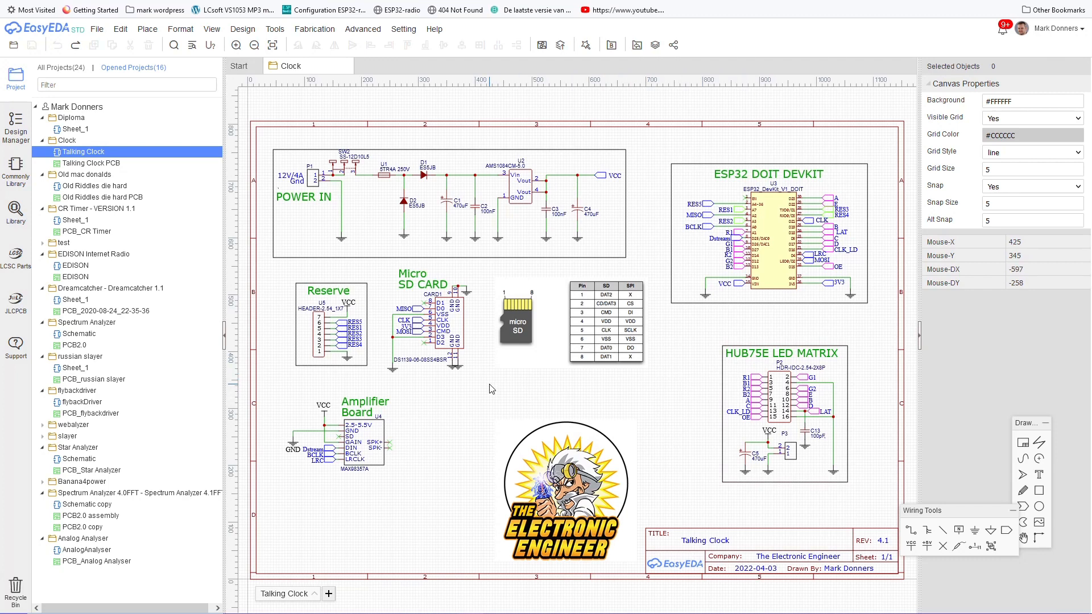
mouse_move(321, 412)
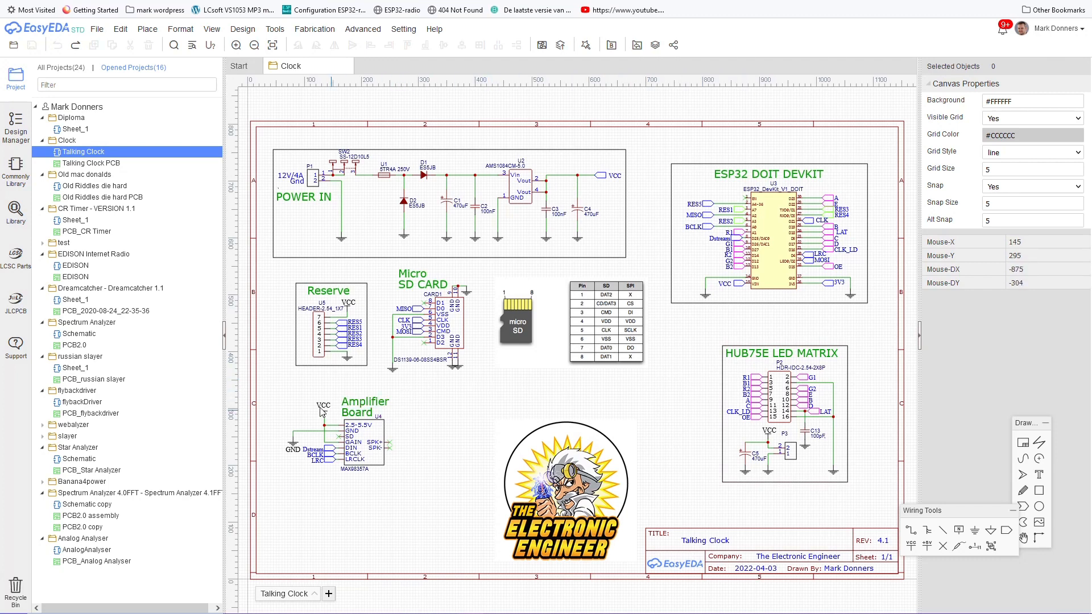
mouse_move(407, 493)
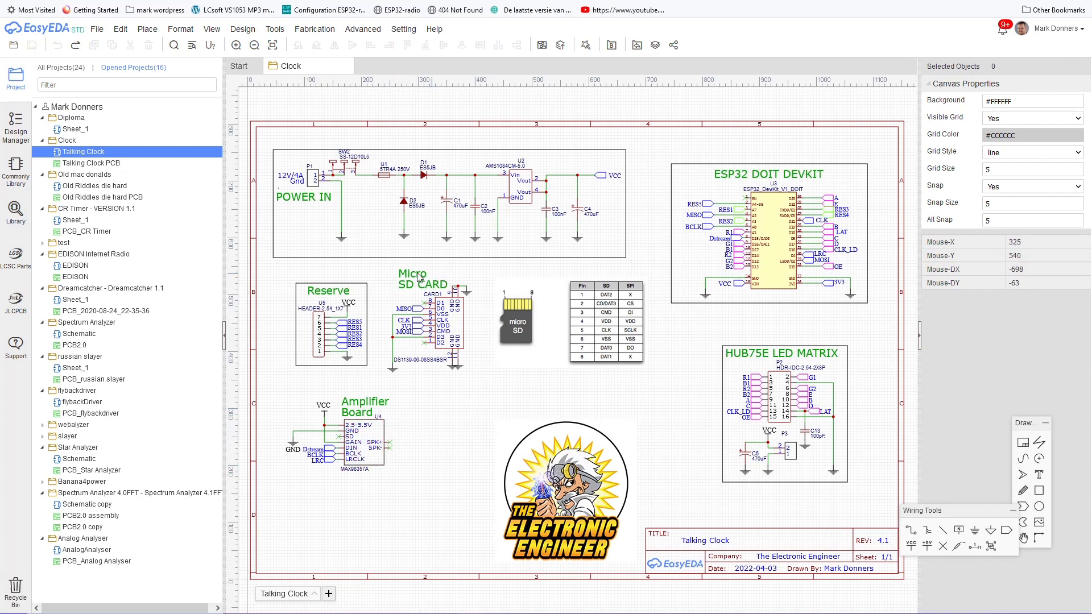
mouse_move(479, 323)
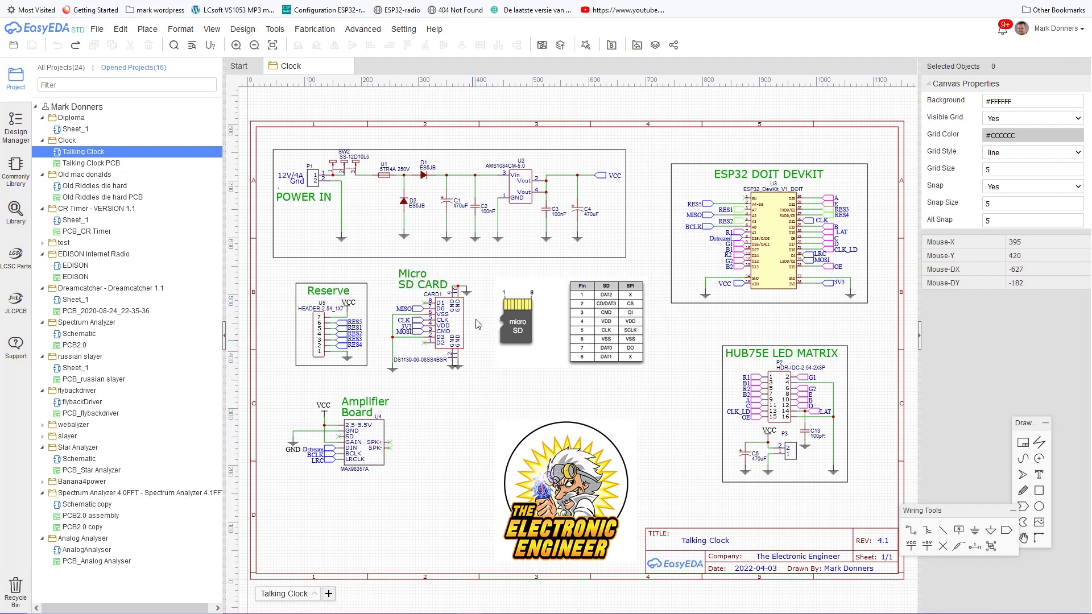
mouse_move(551, 387)
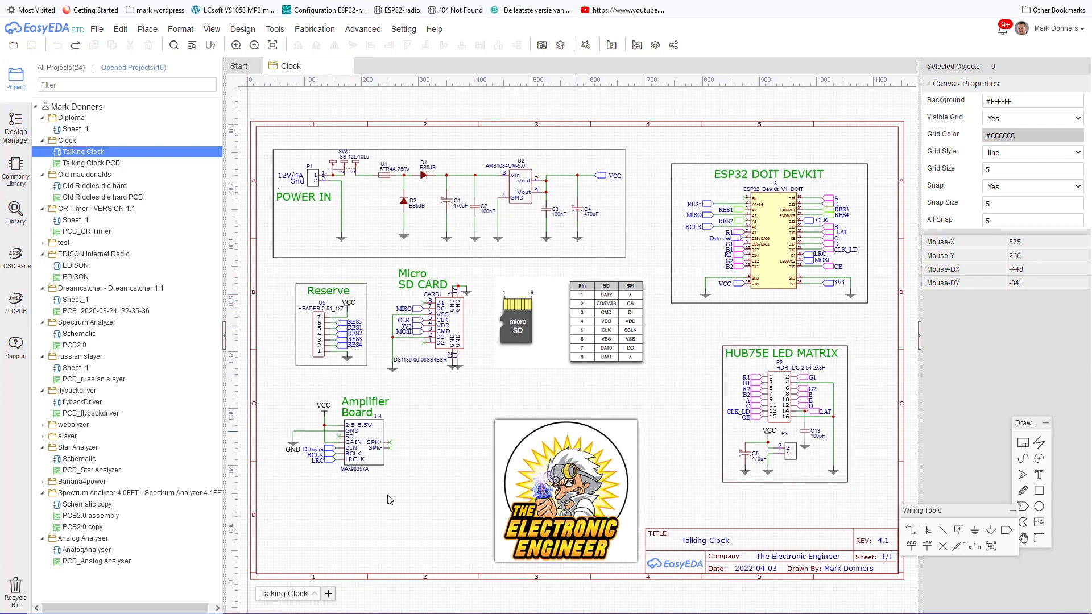
mouse_move(91, 163)
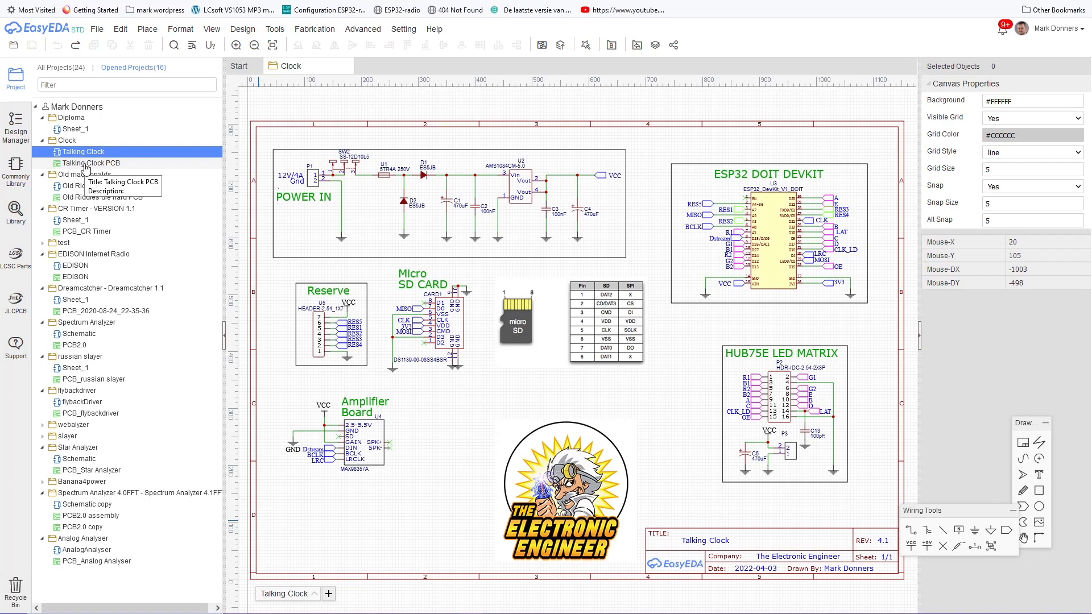
- Load the Talking Clock PCB layout from the project tree and switch it to the 3D rendered view
click(91, 163)
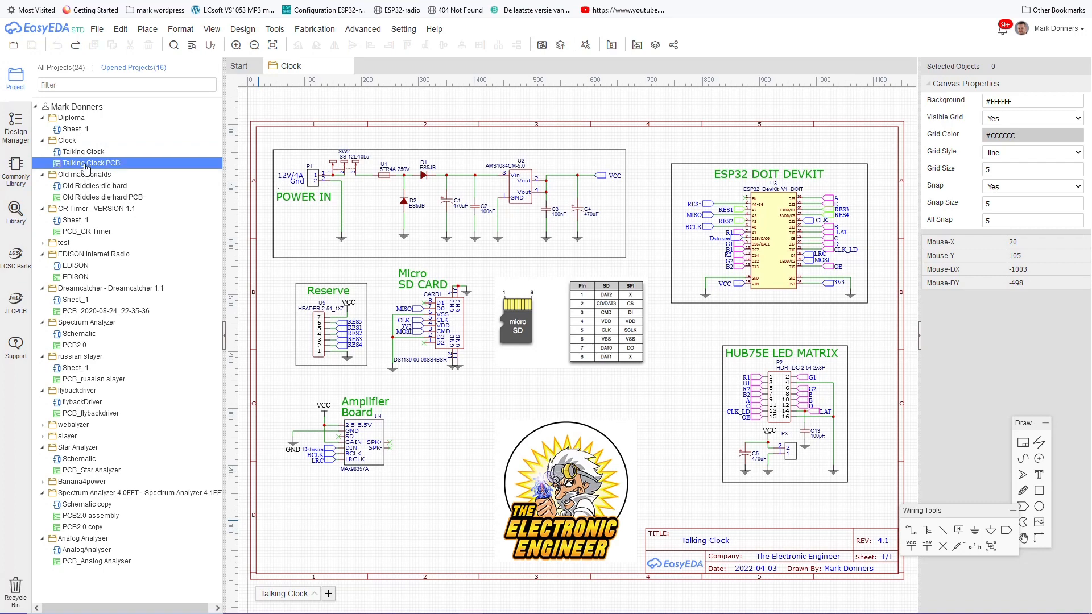
double_click(93, 163)
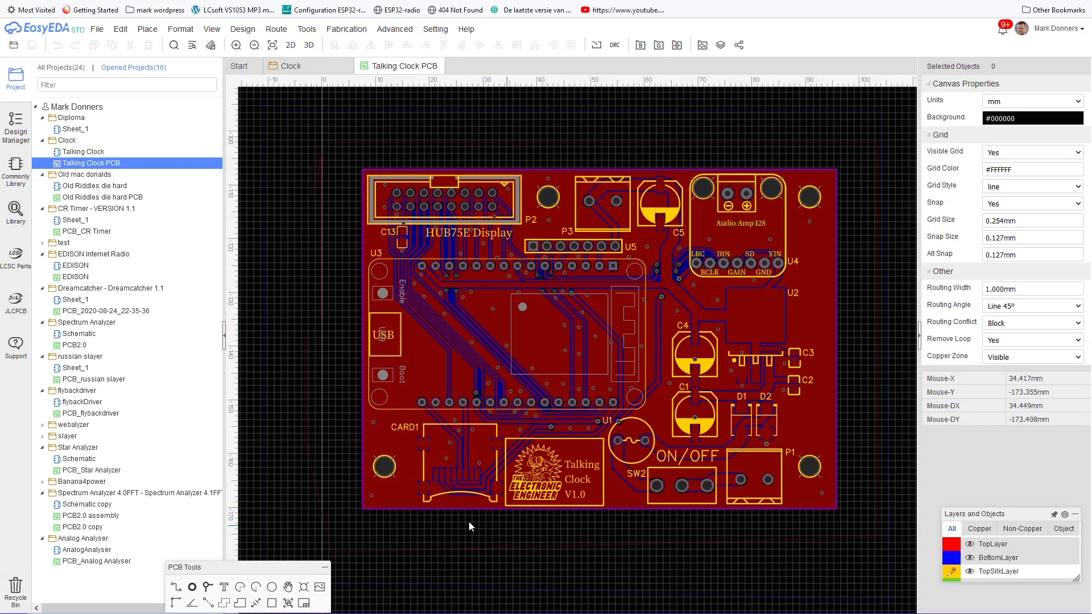
click(439, 198)
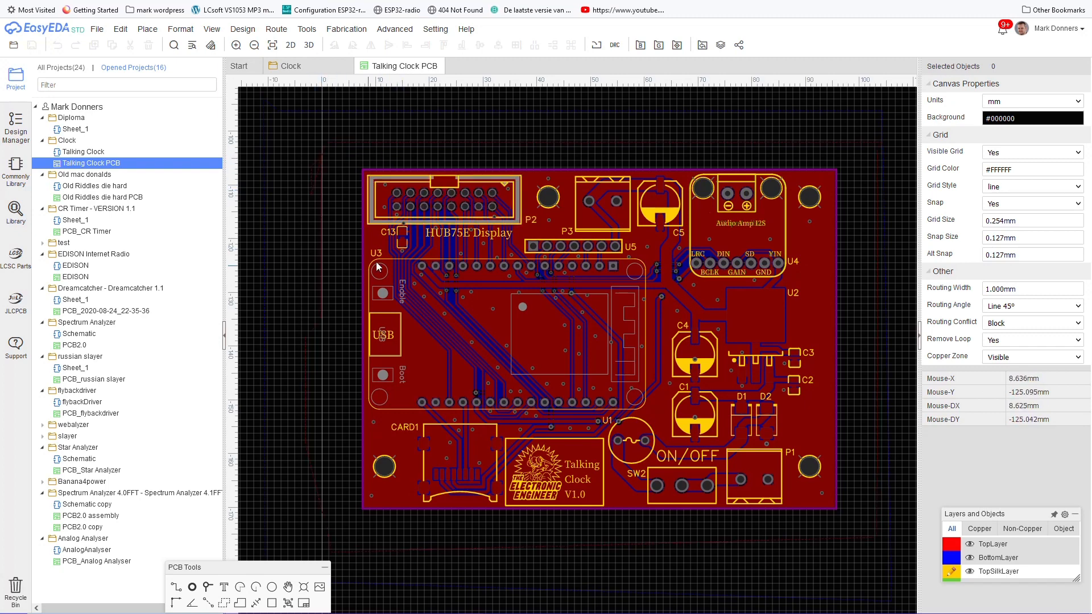
drag(409, 192, 489, 393)
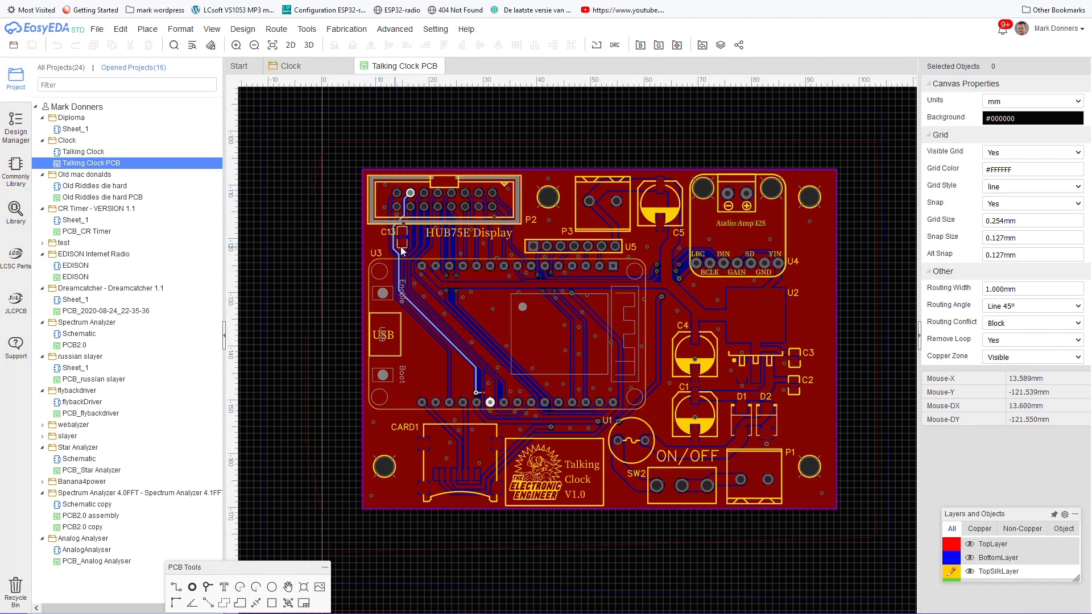
mouse_move(421, 266)
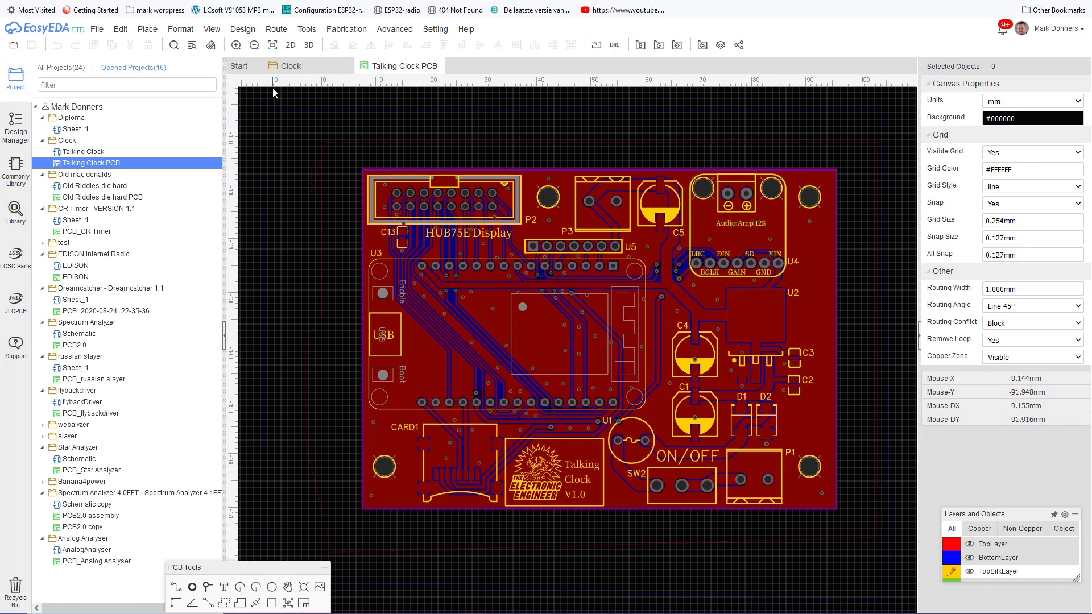
click(308, 44)
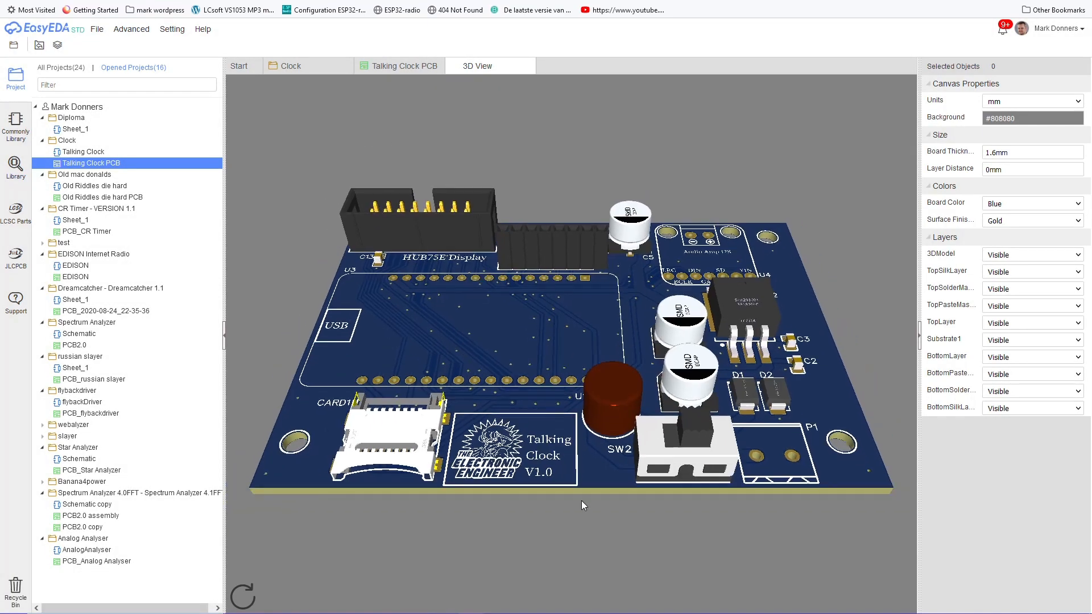
- Tilt the 3D board model to a flatter, top-down viewing angle
drag(583, 505, 648, 583)
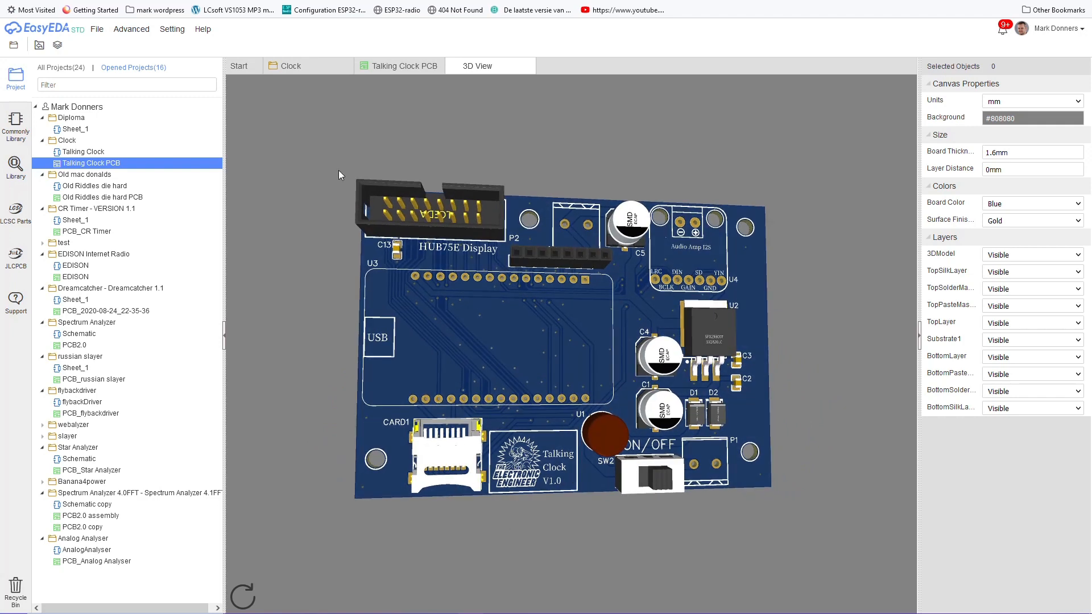
mouse_move(58, 65)
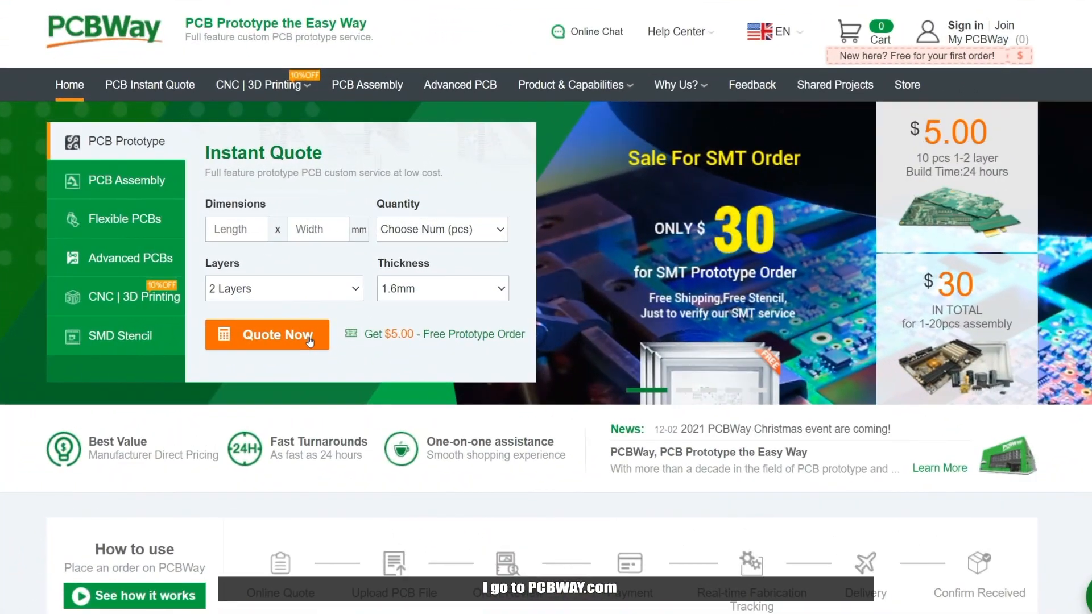
- Request an instant quote for the board on PCBWay via Quote Now
click(267, 335)
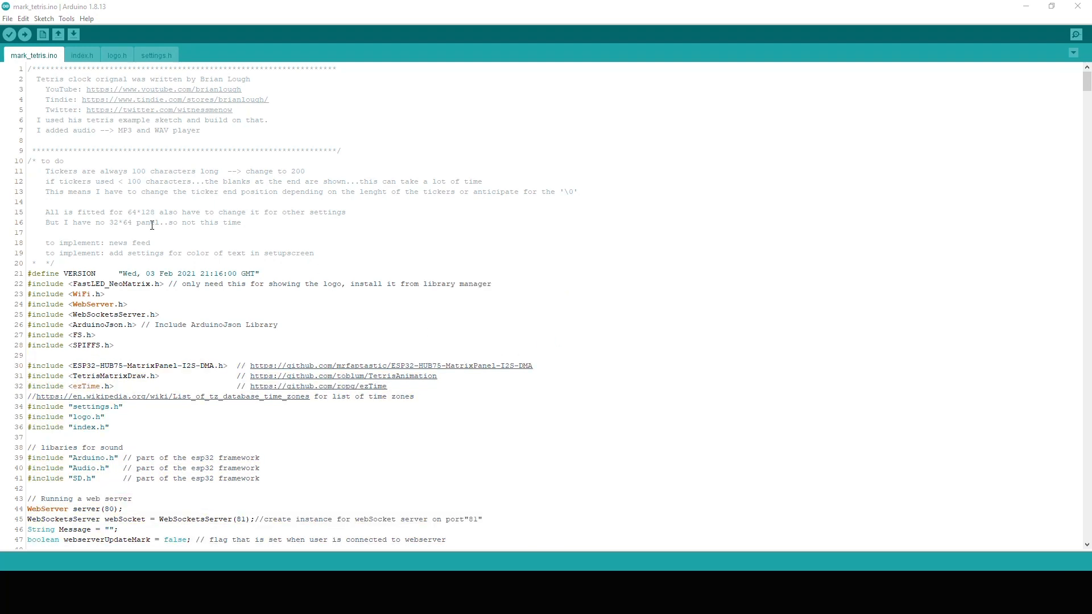
- Skim the main sketch, then review the web page markup in index.h
scroll(down, 3)
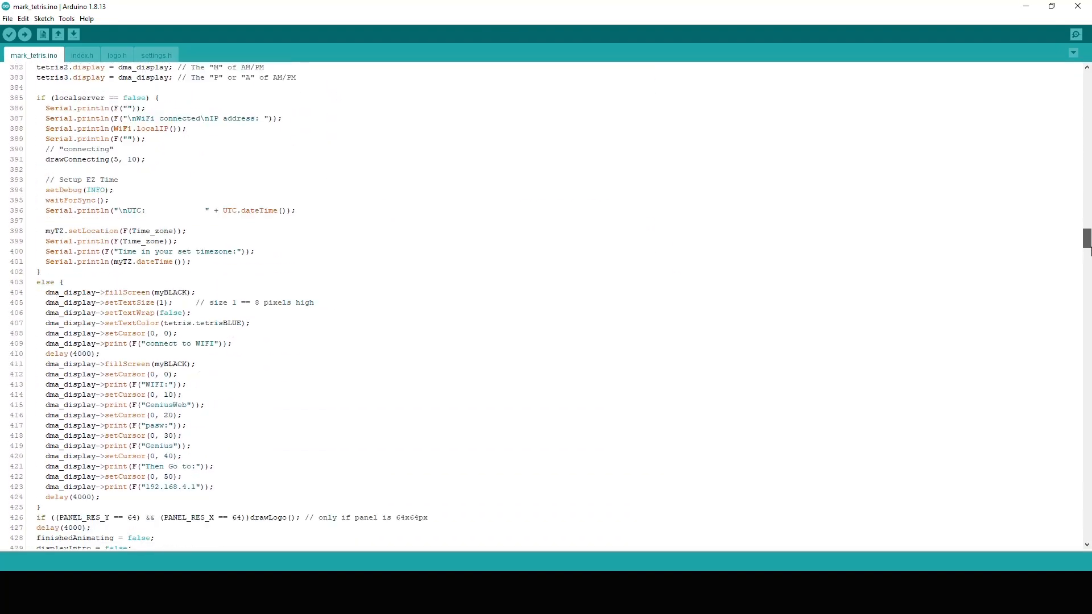
scroll(down, 3)
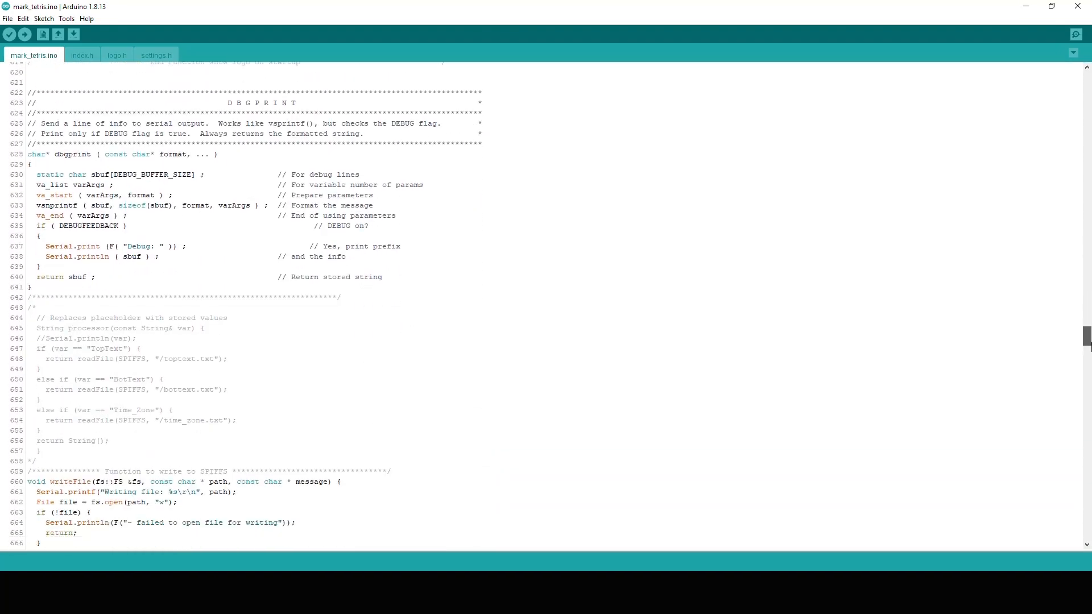
scroll(down, 3)
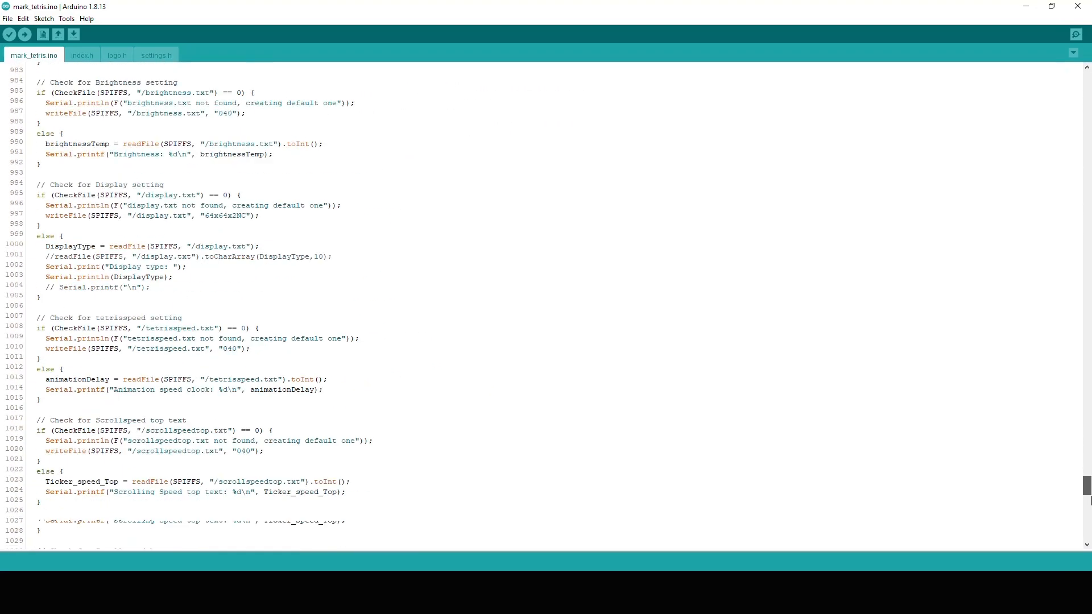
click(82, 55)
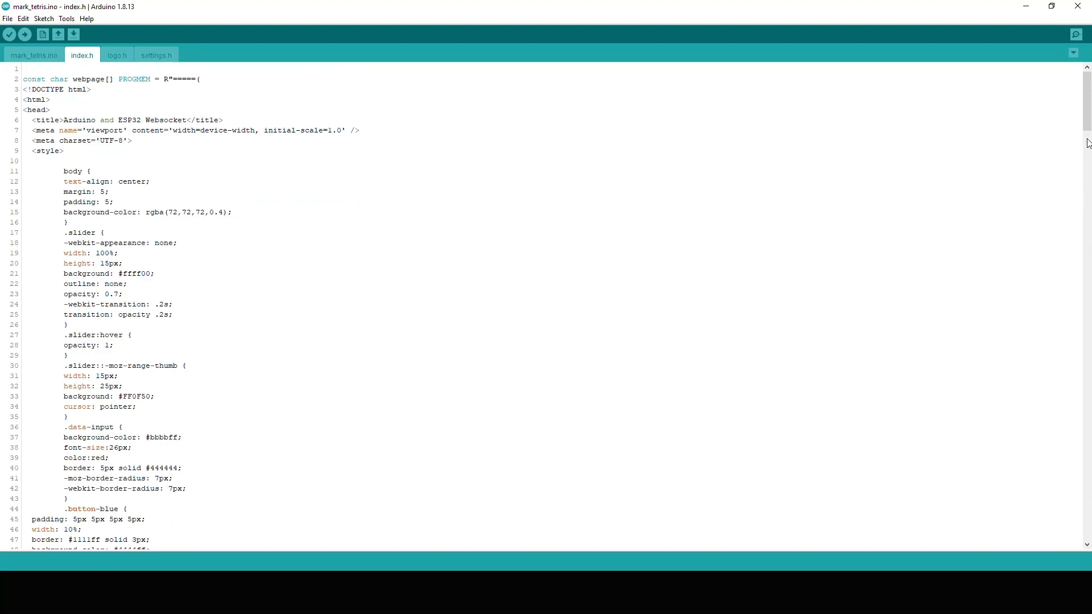
scroll(down, 3)
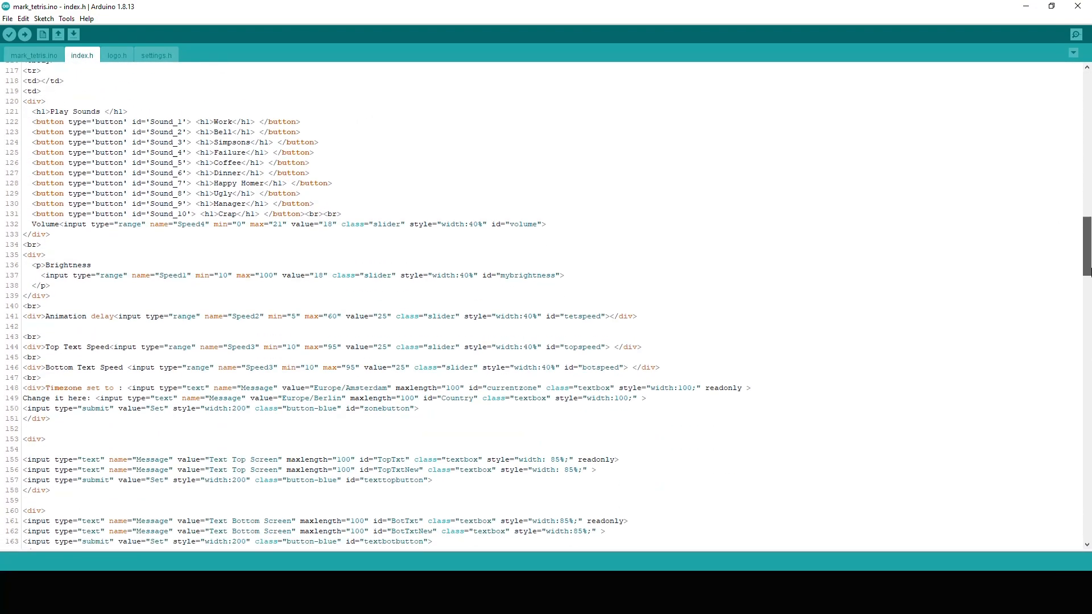
scroll(down, 3)
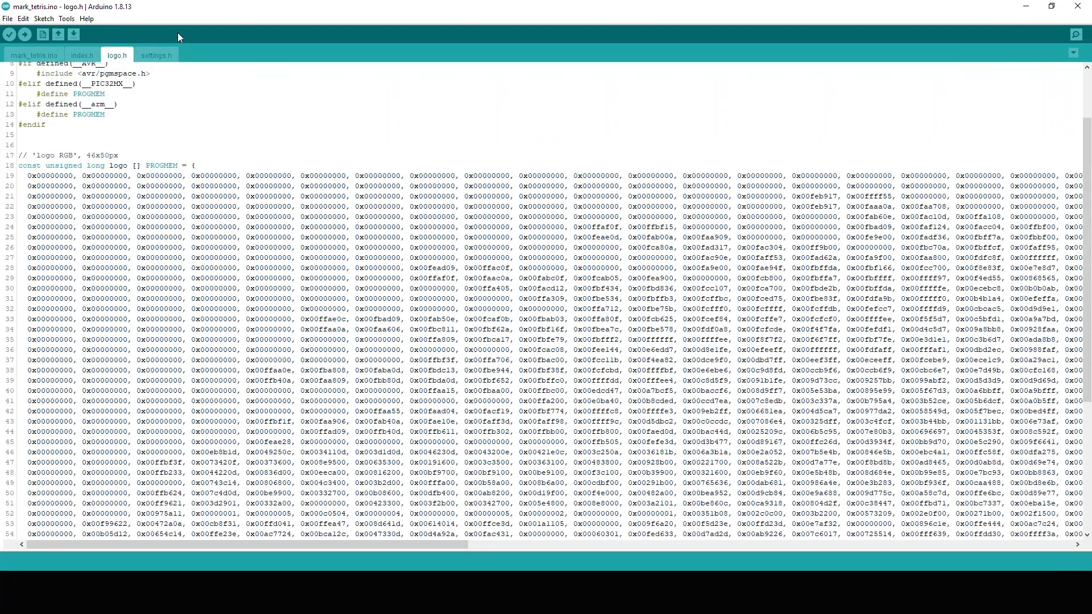
- Review settings.h: matrix pins, audio files, sound schedule and other settings, without edits
click(156, 54)
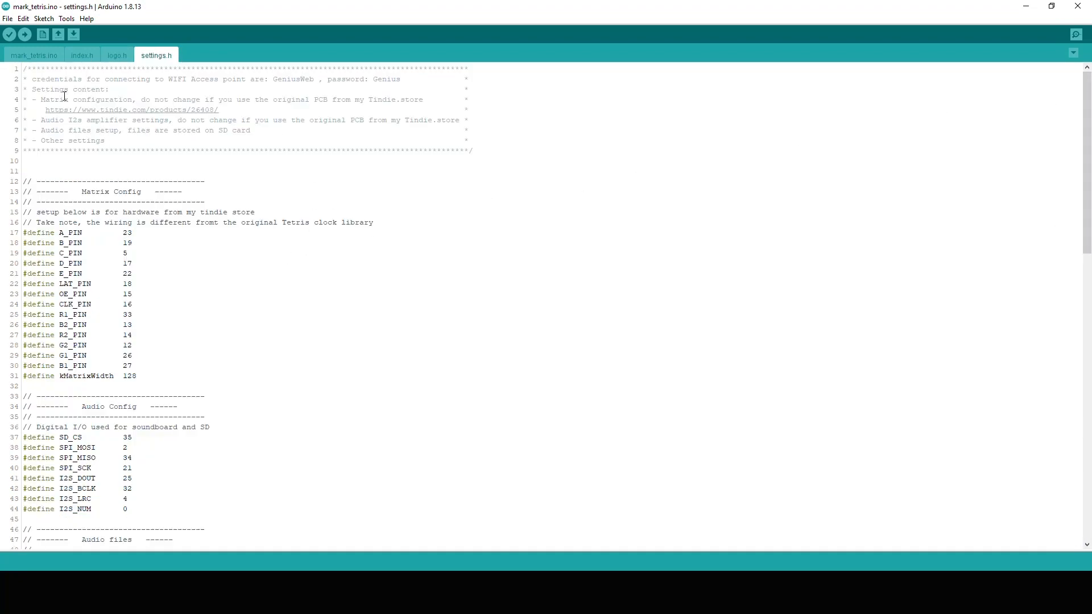
mouse_move(230, 98)
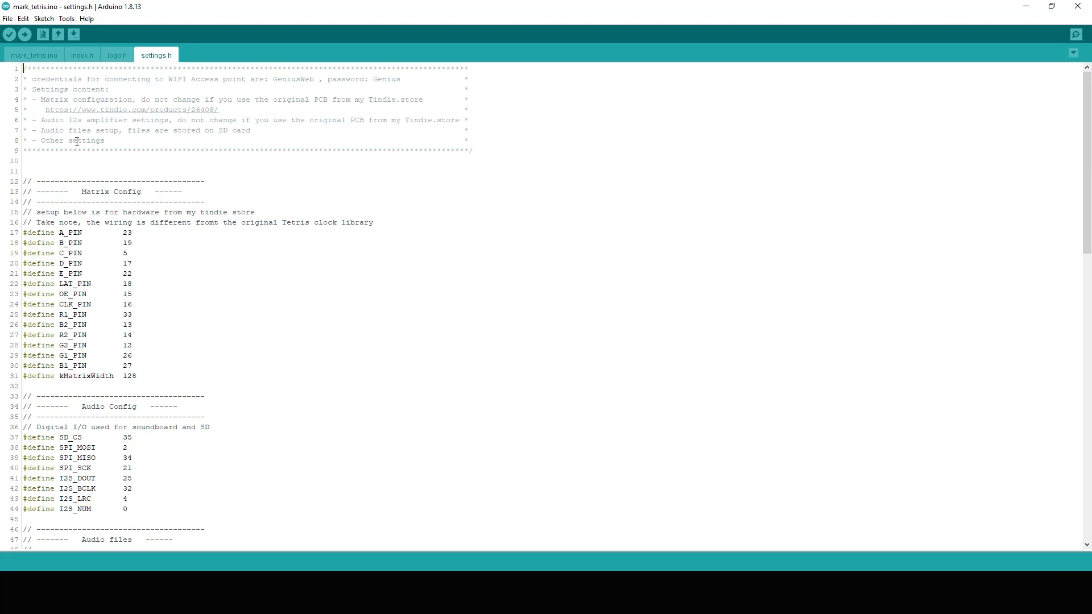
scroll(down, 3)
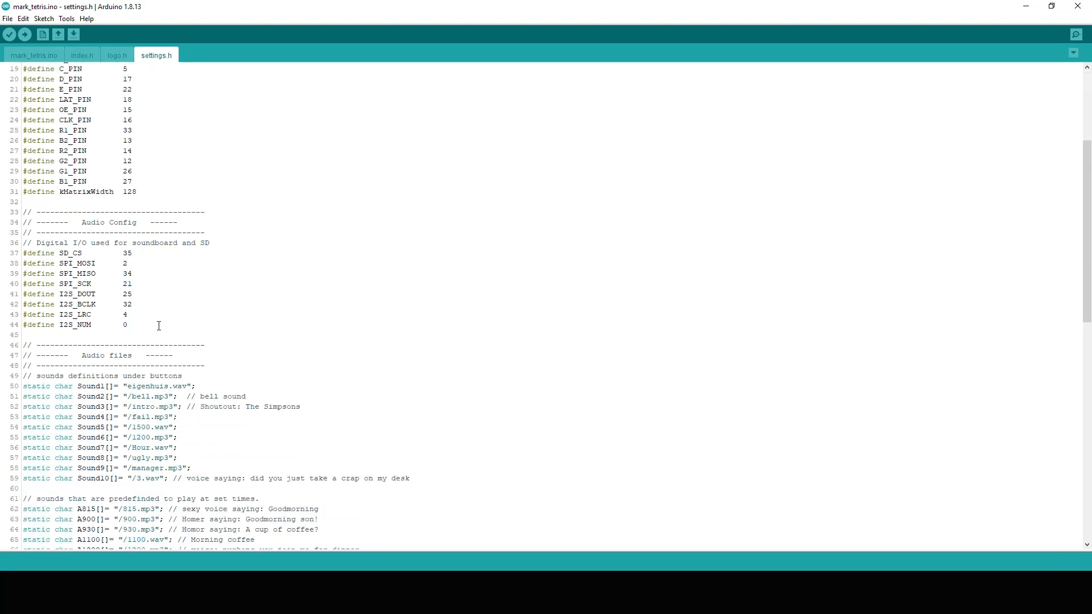
scroll(down, 3)
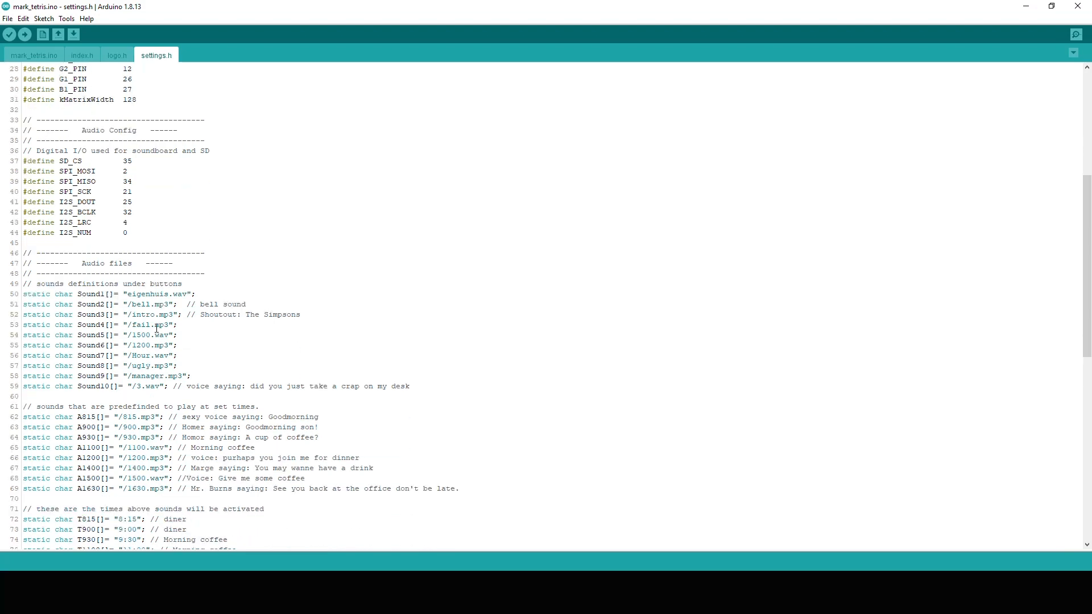
scroll(down, 3)
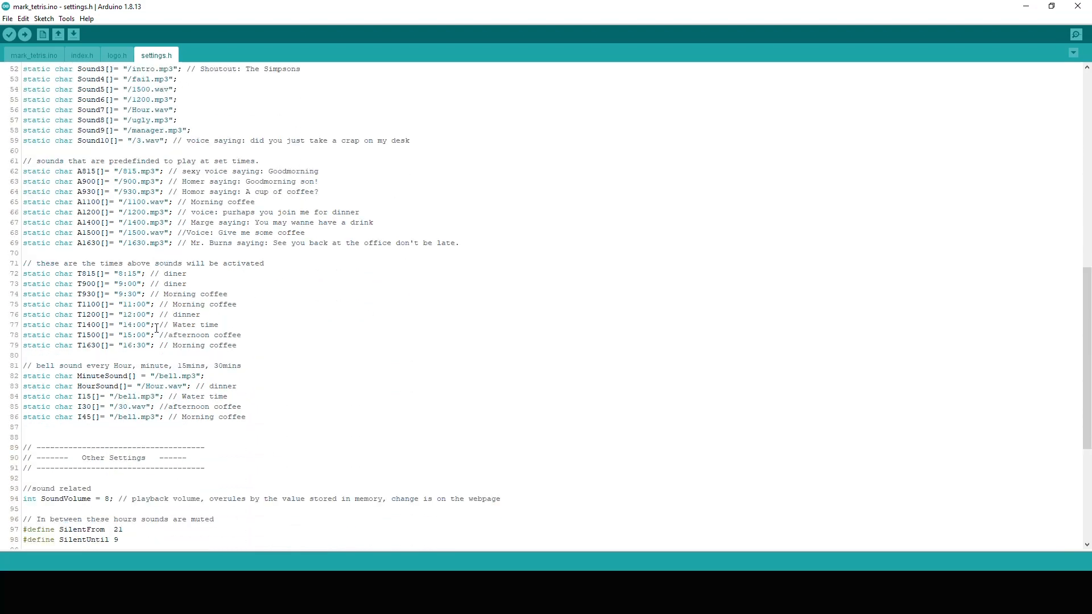
scroll(up, 3)
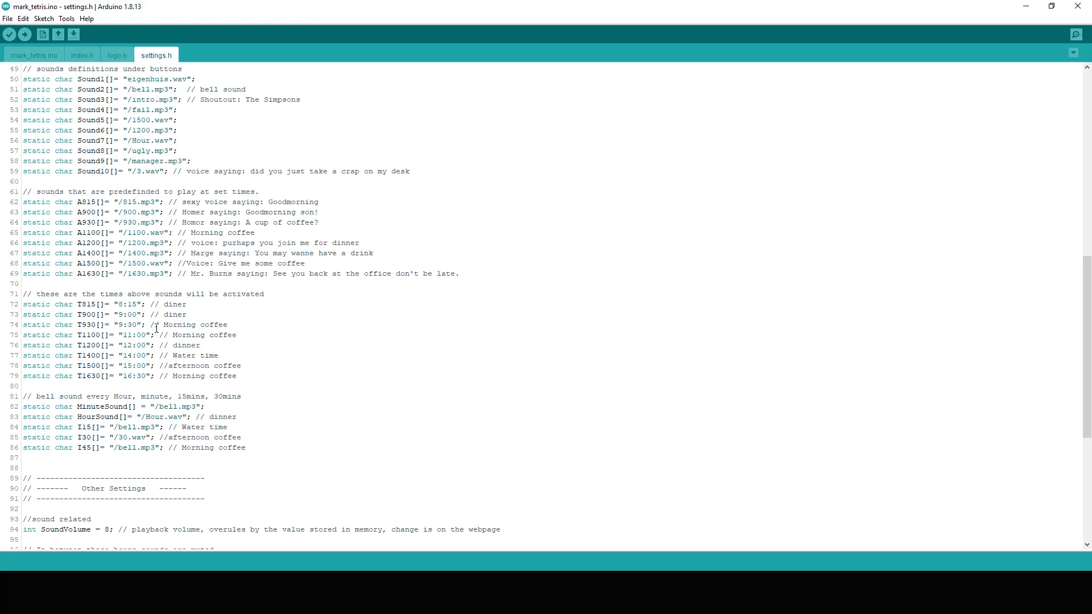
scroll(down, 3)
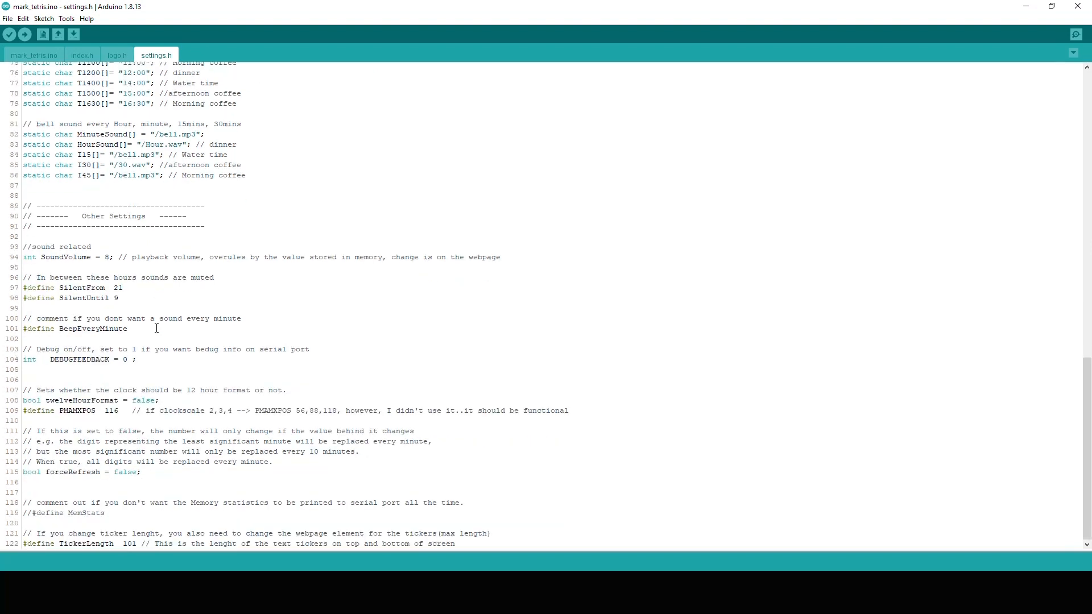
mouse_move(116, 263)
text(d)
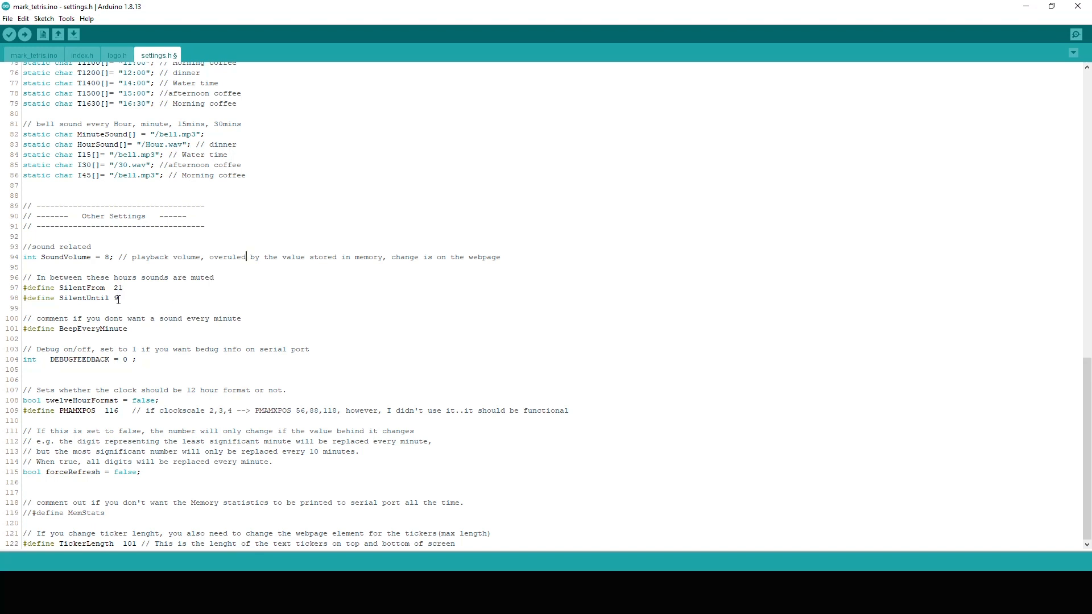
mouse_move(125, 287)
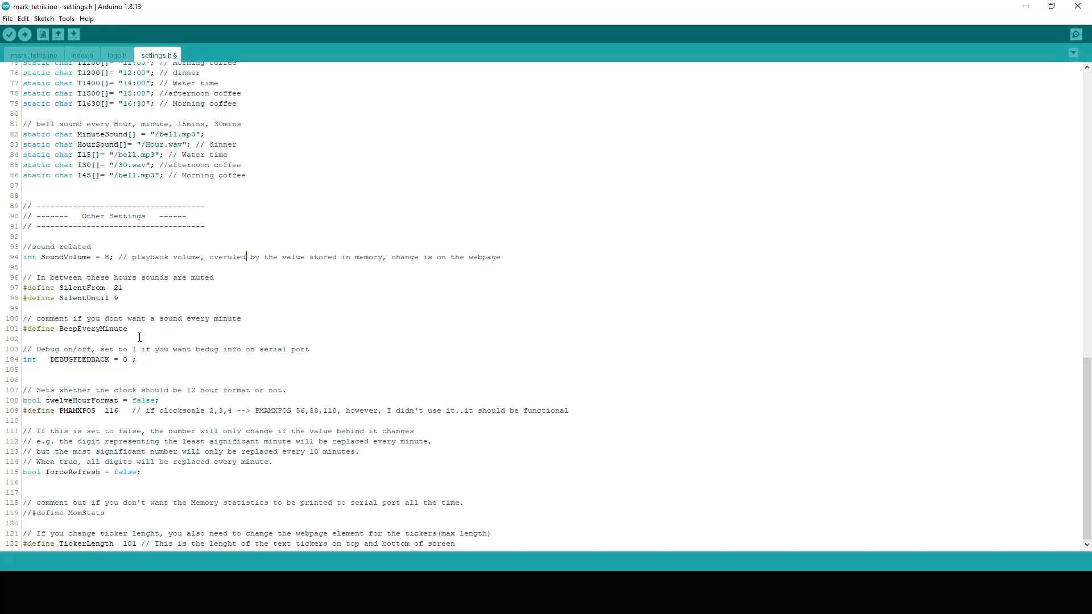
mouse_move(131, 368)
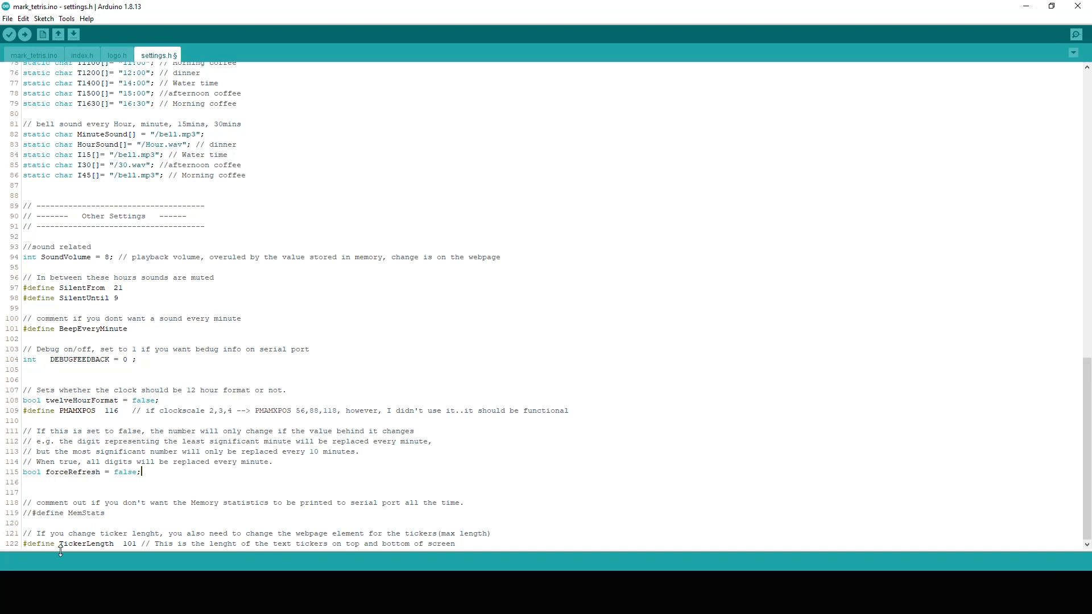
mouse_move(164, 549)
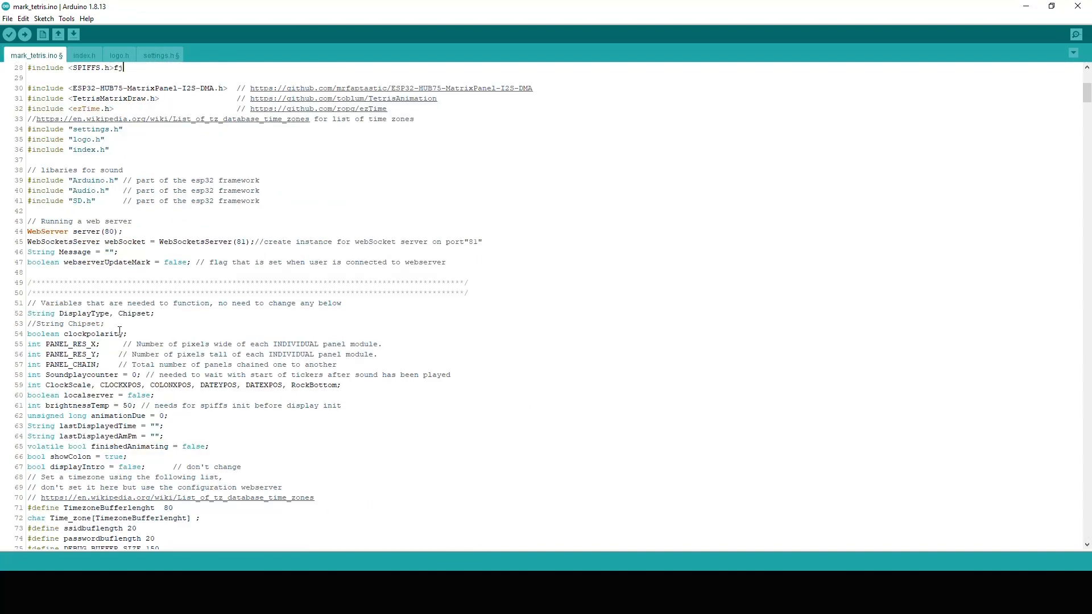
- Search the main sketch for 'json' and step through matches like jsonString and StaticJsonDocument
text(son)
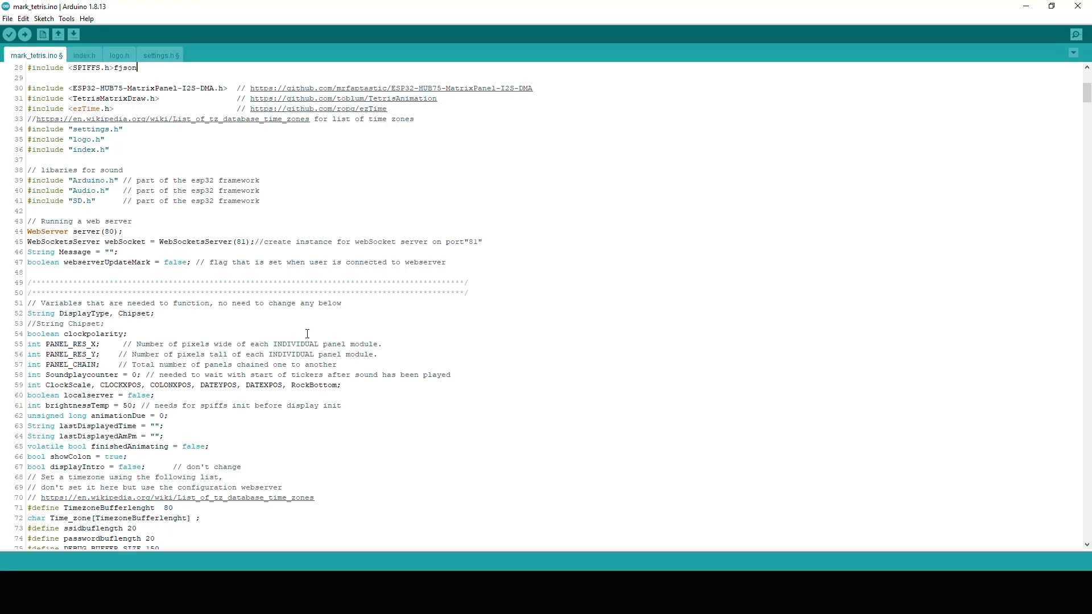
key(ctrl+f)
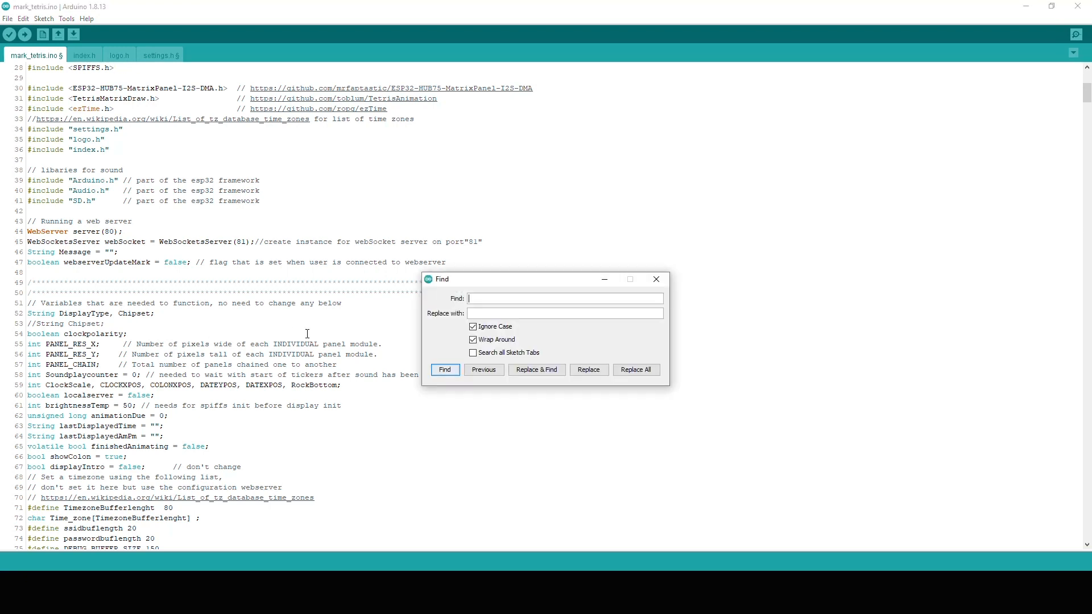
text(json)
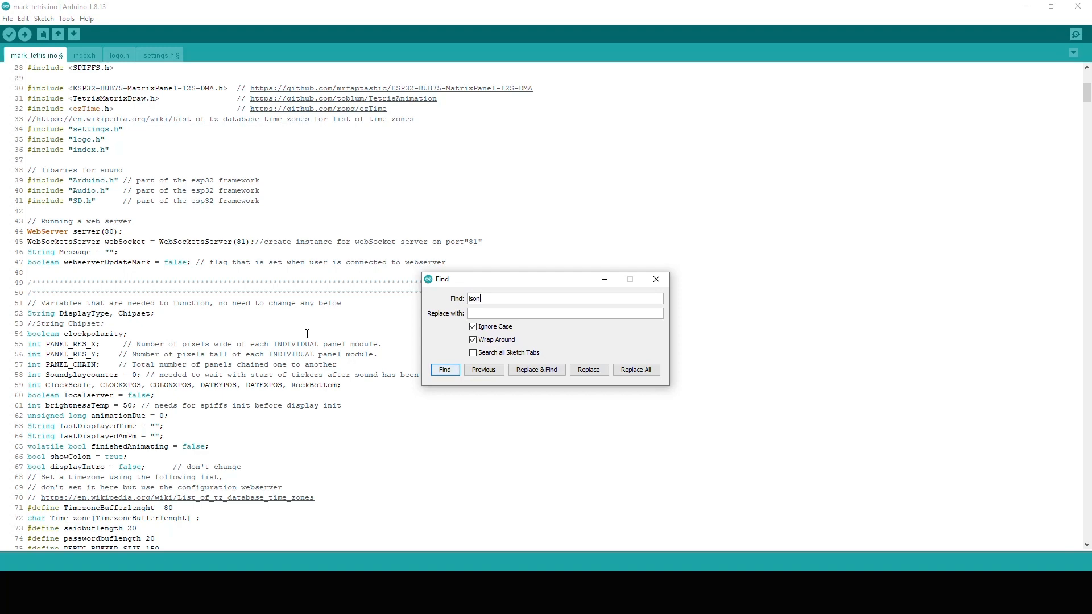
click(445, 369)
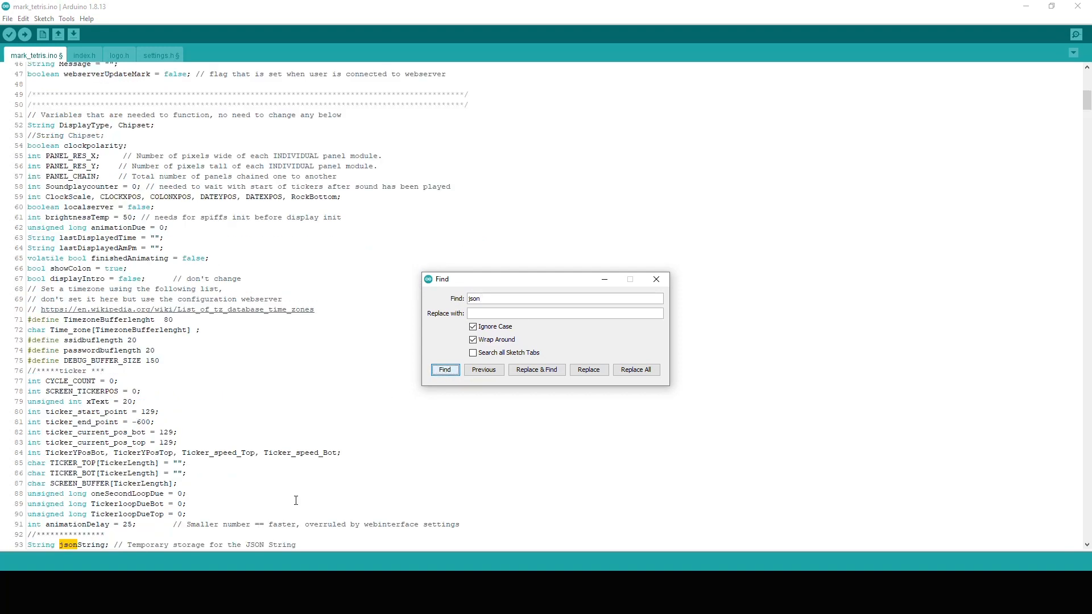
click(445, 369)
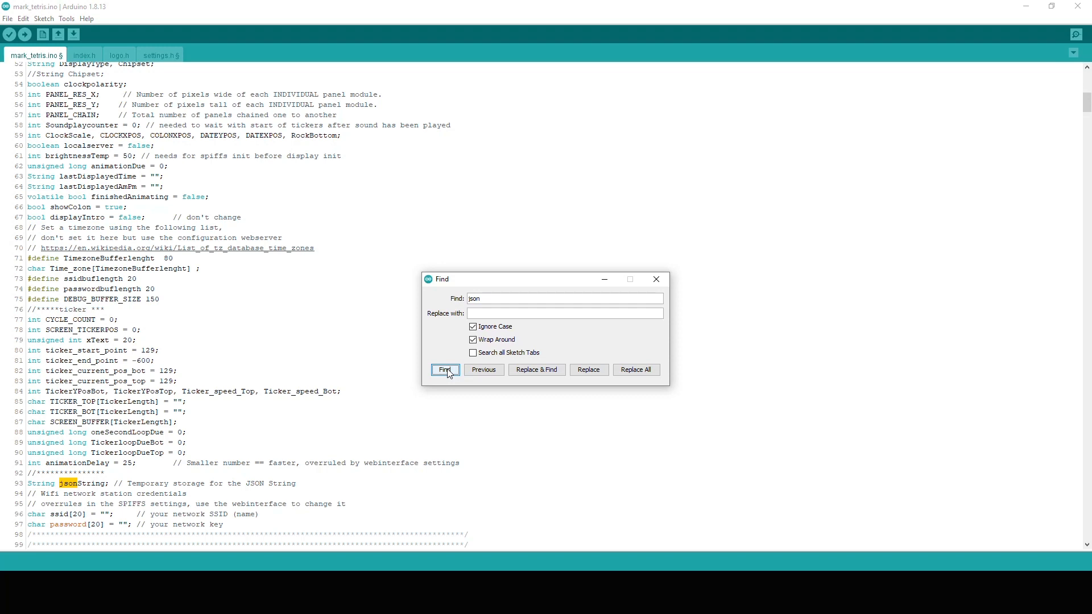
click(444, 370)
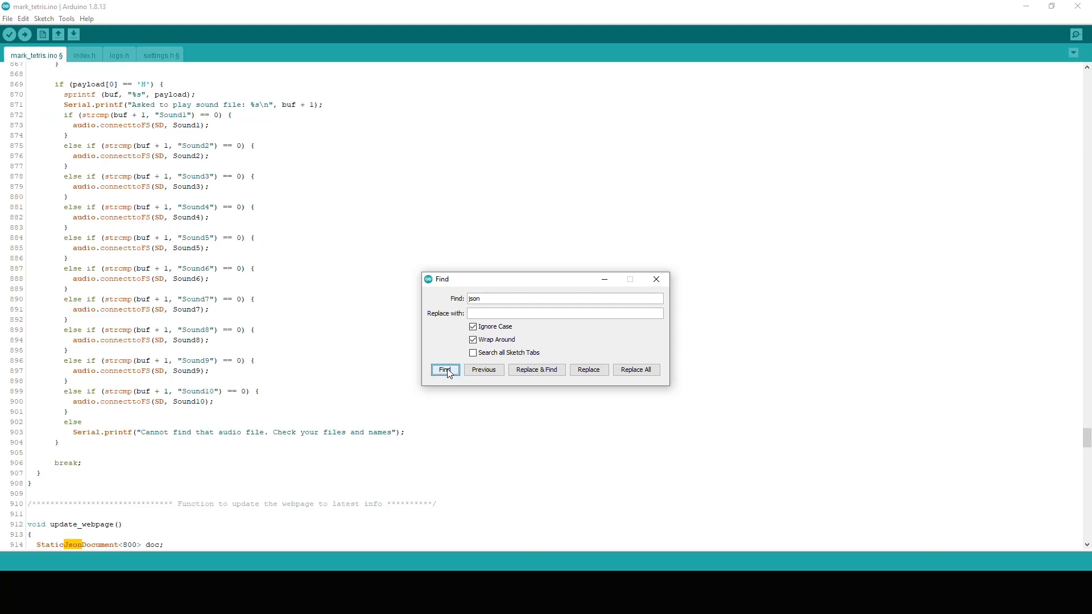
click(444, 370)
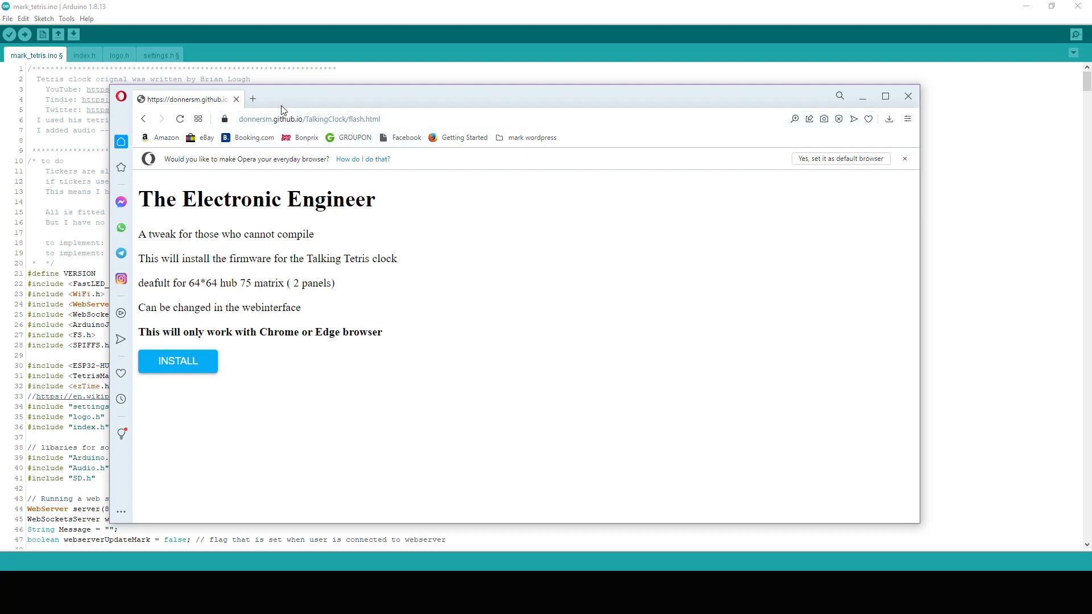
mouse_move(389, 406)
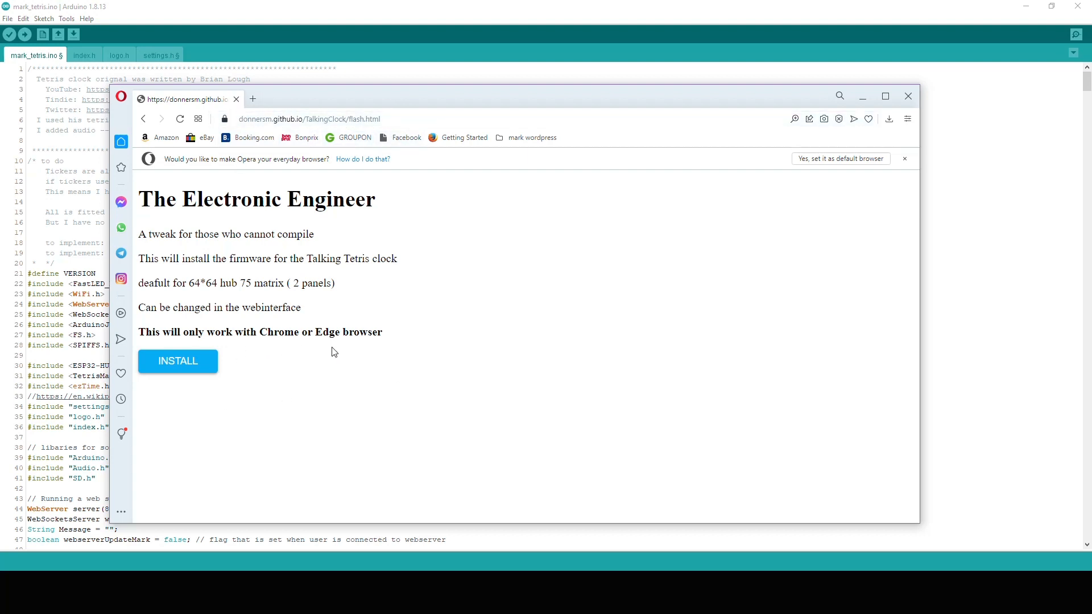
mouse_move(178, 362)
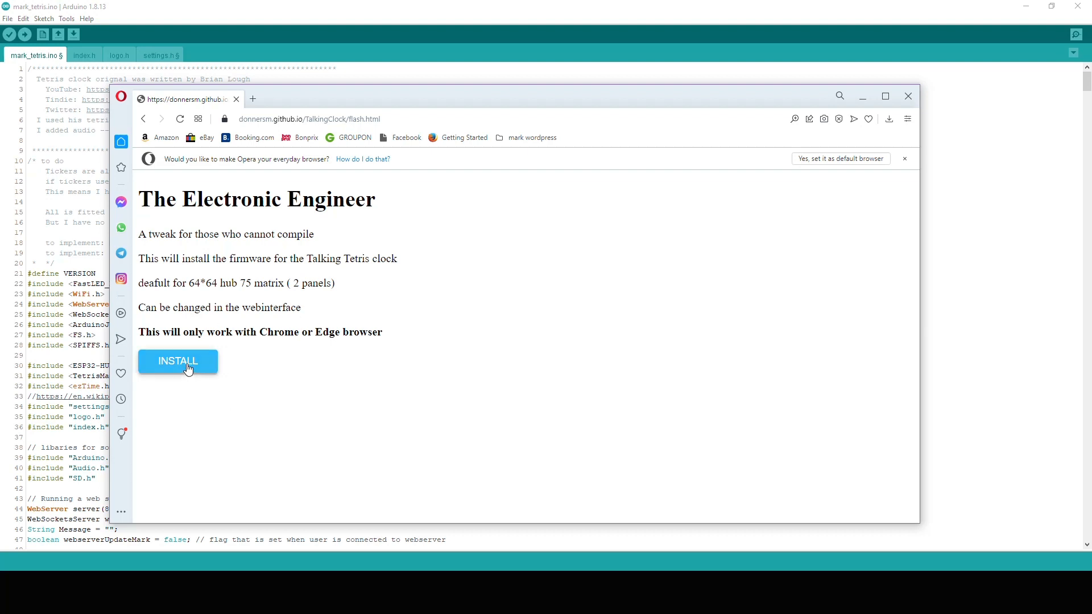
- Start the firmware install and connect to the CP2102 USB to UART bridge on COM4
click(177, 361)
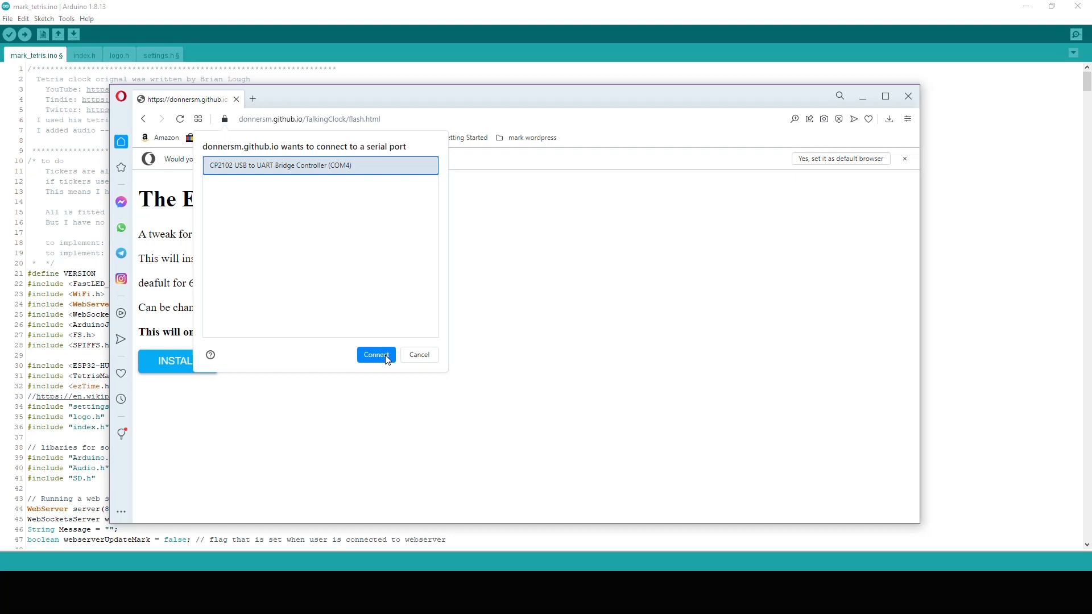
click(376, 355)
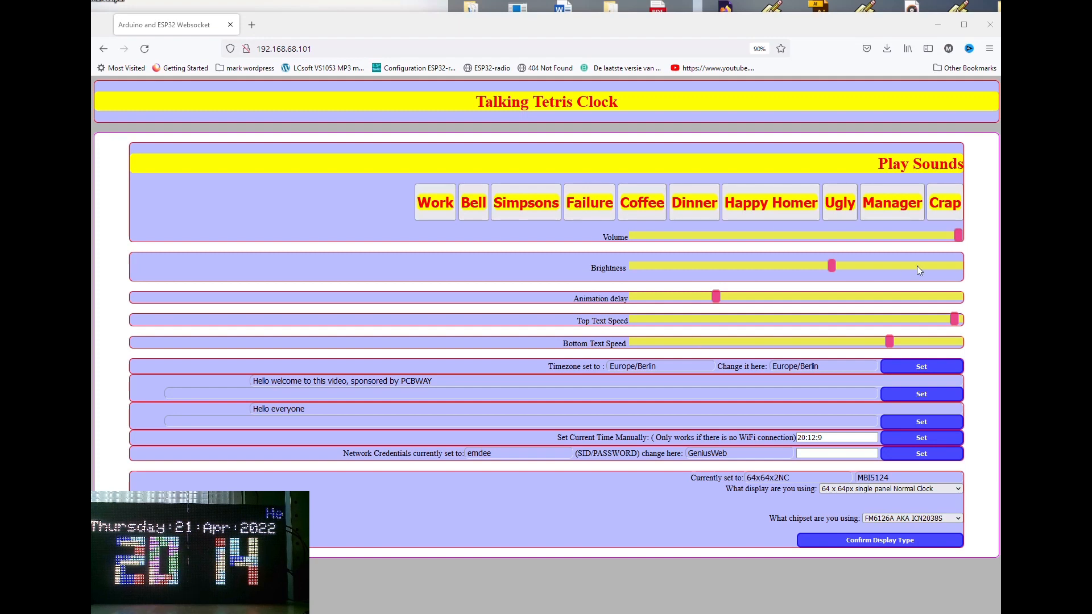
- Raise brightness high, shorten the animation delay and slow the top text speed
drag(832, 266, 689, 266)
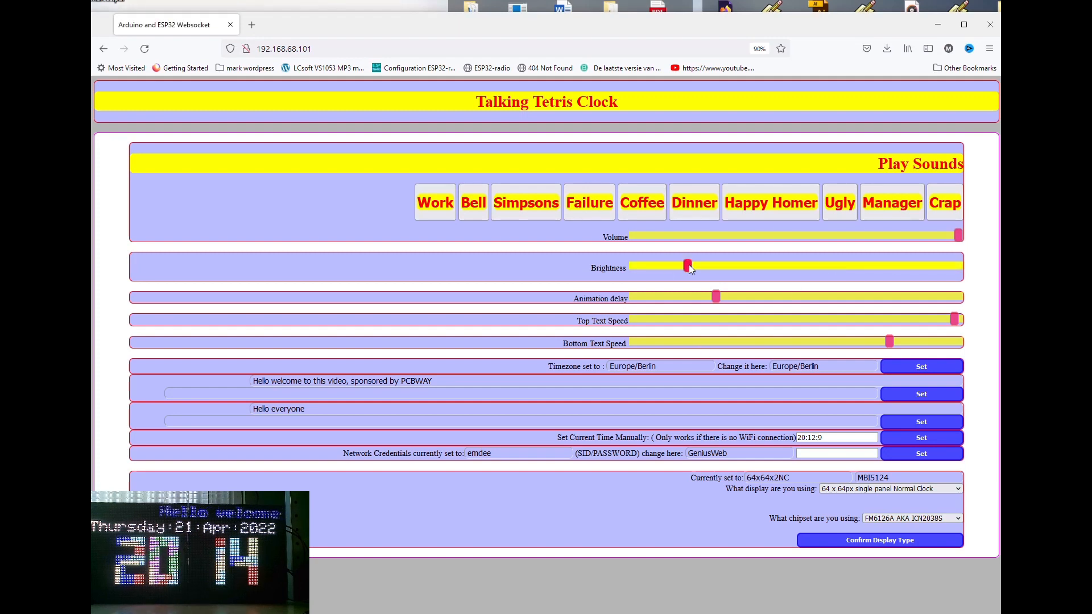
drag(688, 266, 650, 267)
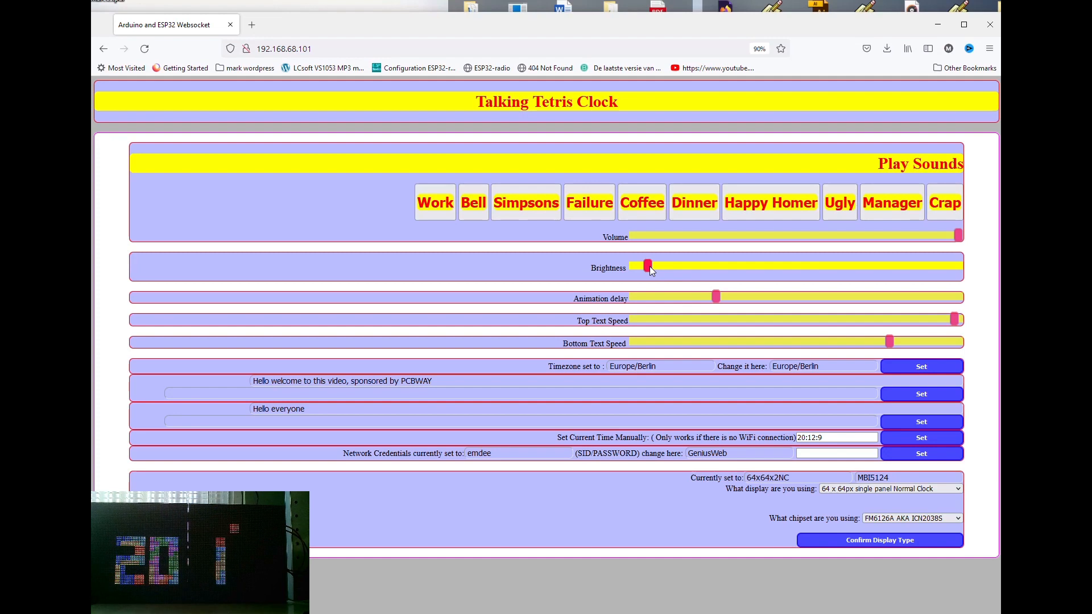
drag(648, 266, 937, 266)
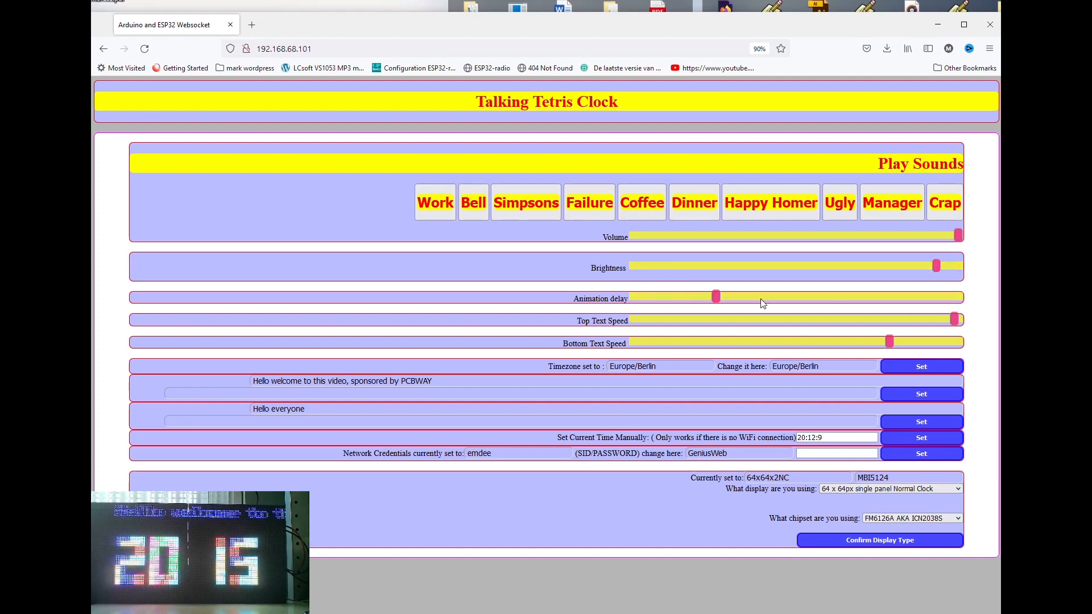
drag(716, 296, 655, 296)
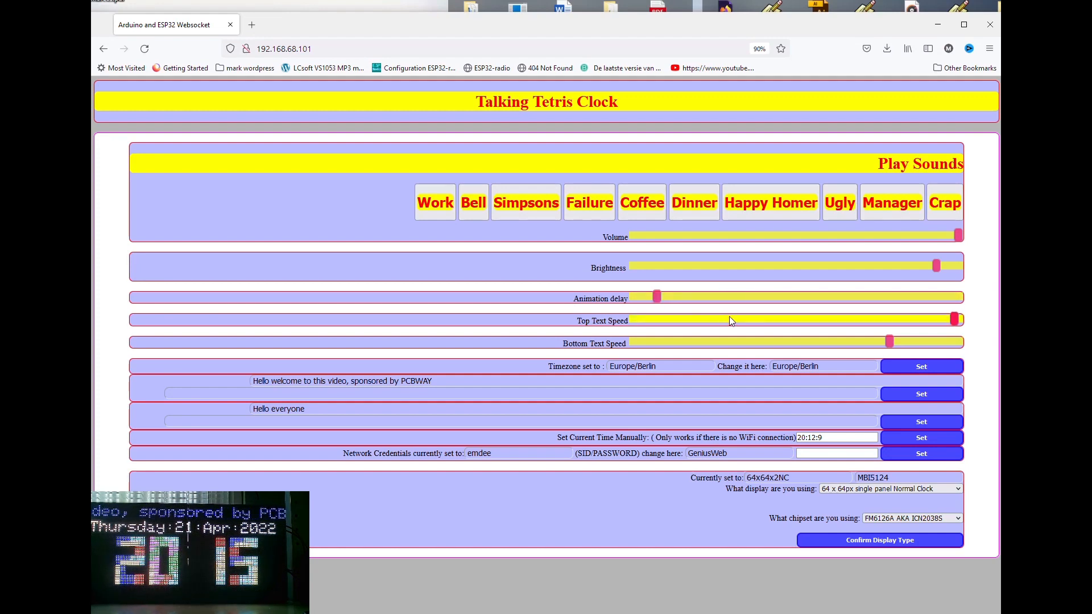
drag(954, 320, 729, 320)
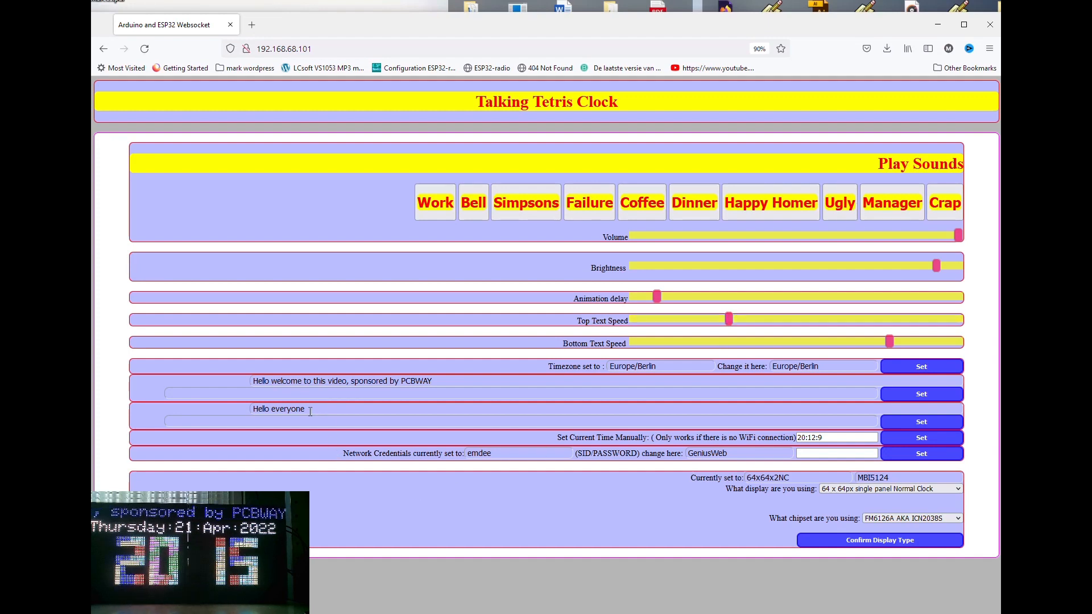
- Set the bottom ticker to 'Talking Tetris Clock by the Electronic Engineer'
click(292, 421)
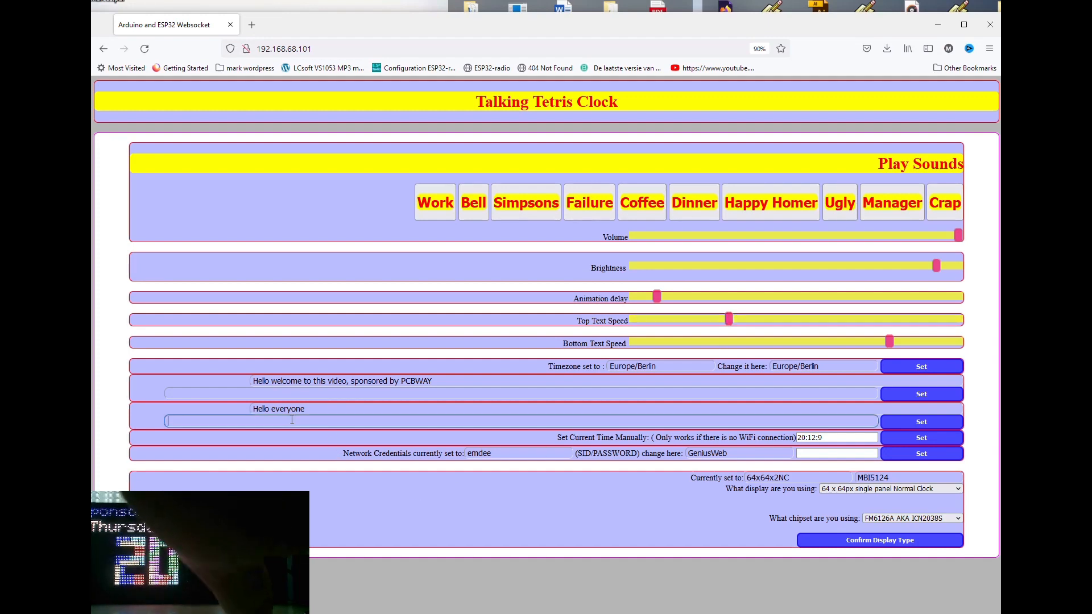
text(Talking Tetris Clock by the Electronic Engineer)
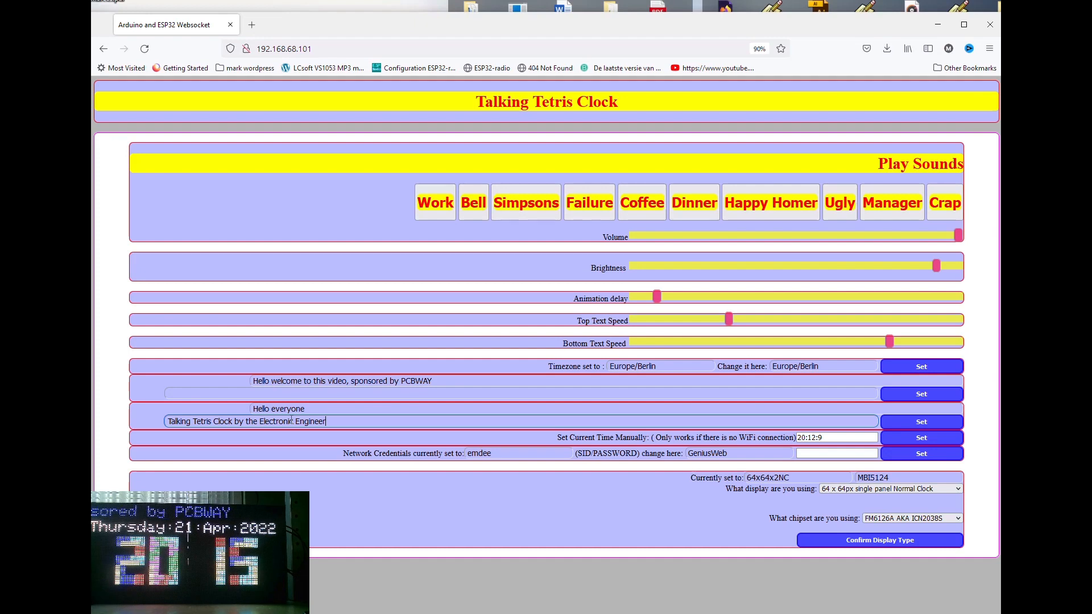
click(920, 421)
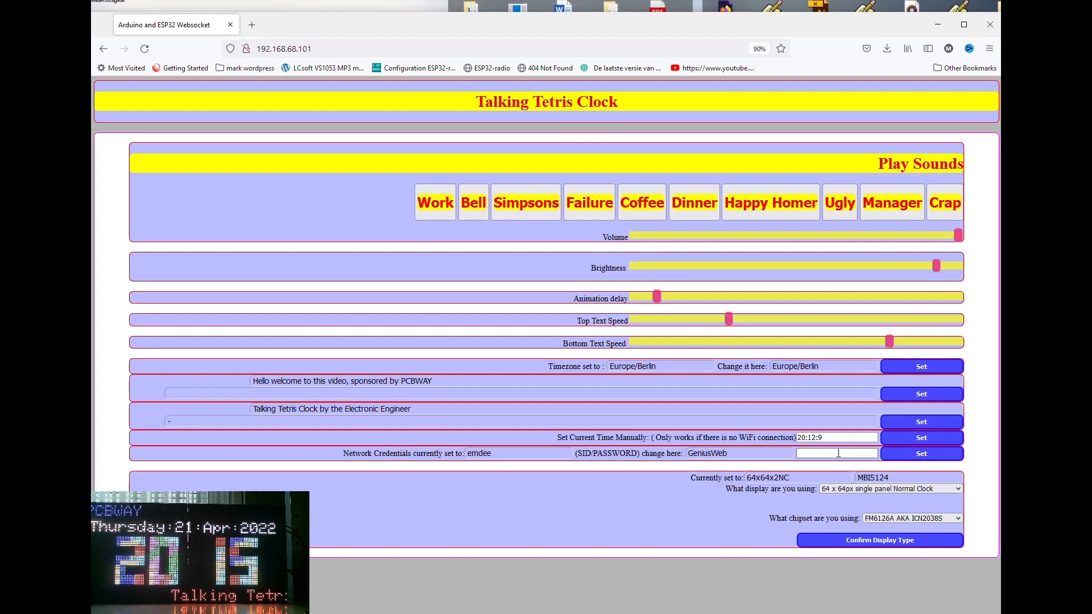
click(890, 488)
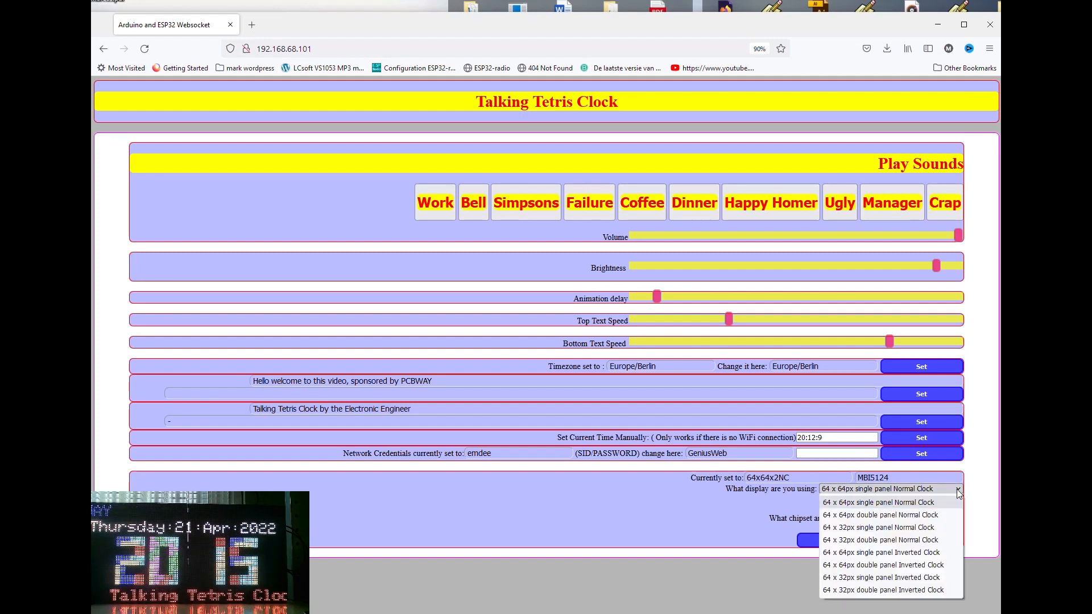
click(878, 502)
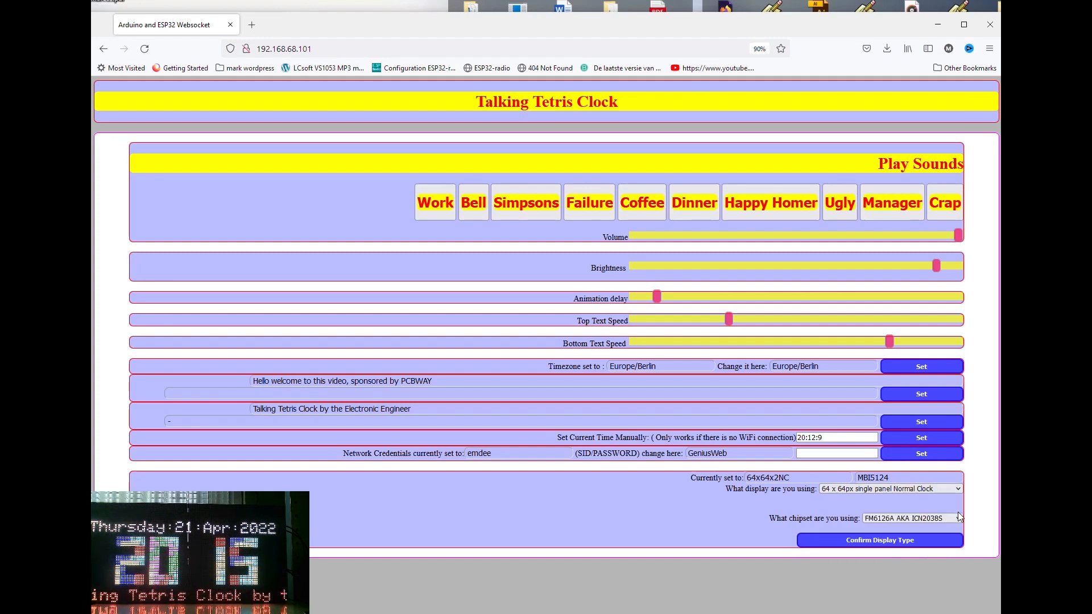
click(910, 519)
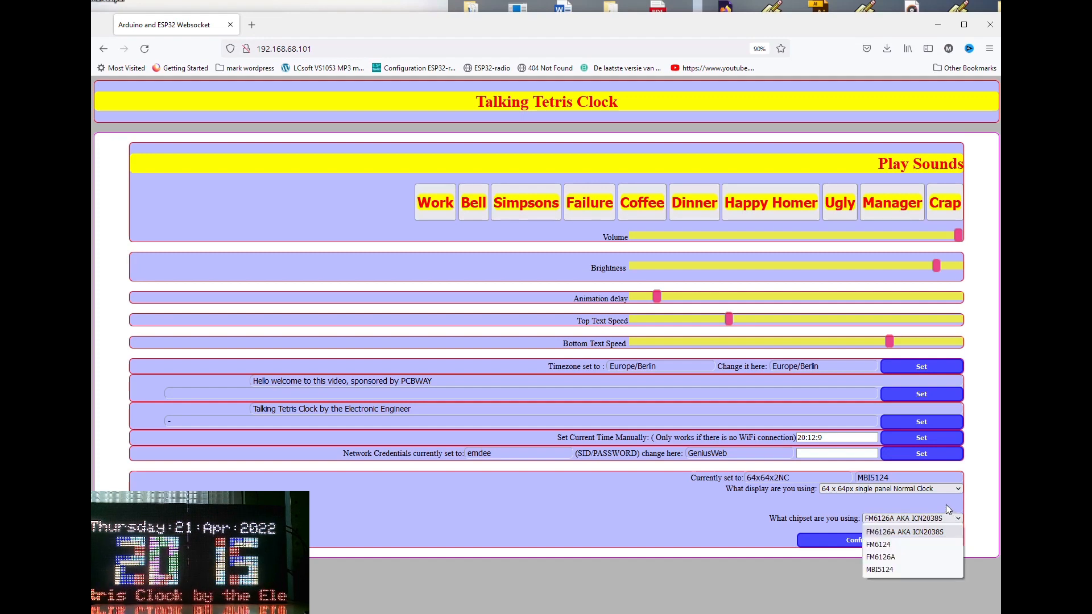
click(908, 532)
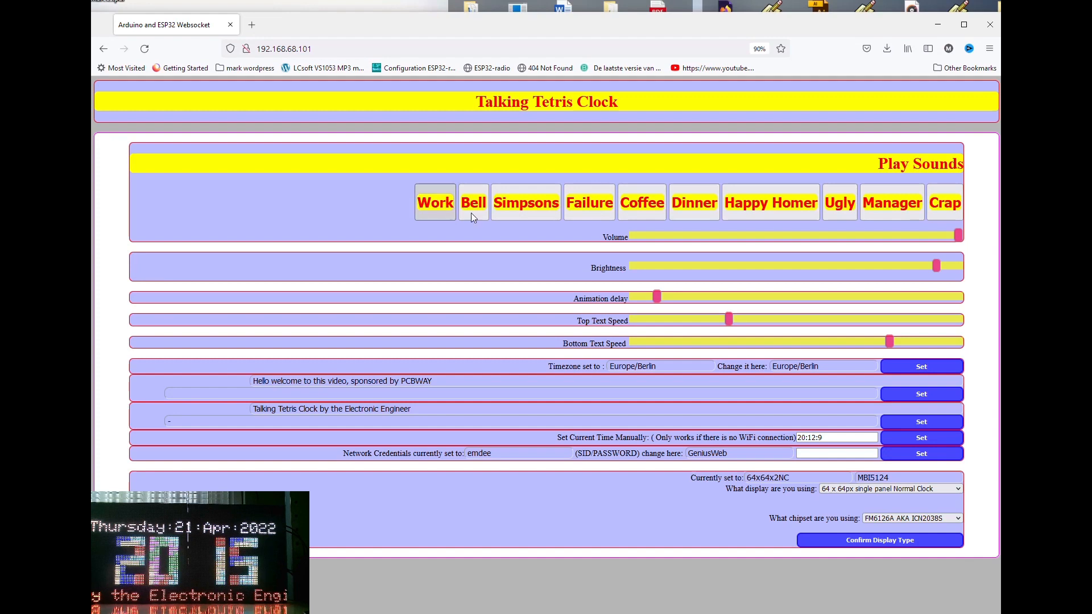
click(526, 203)
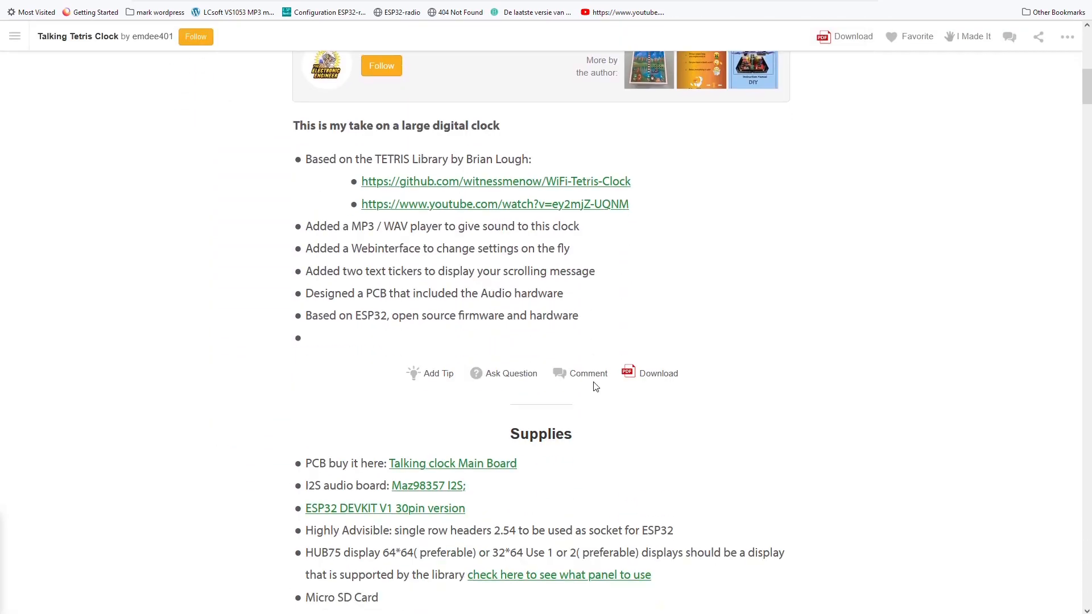
- Scroll the Instructable down to the MP3/WAV sound downloads and Step 6: Operating the Clock
scroll(down, 3)
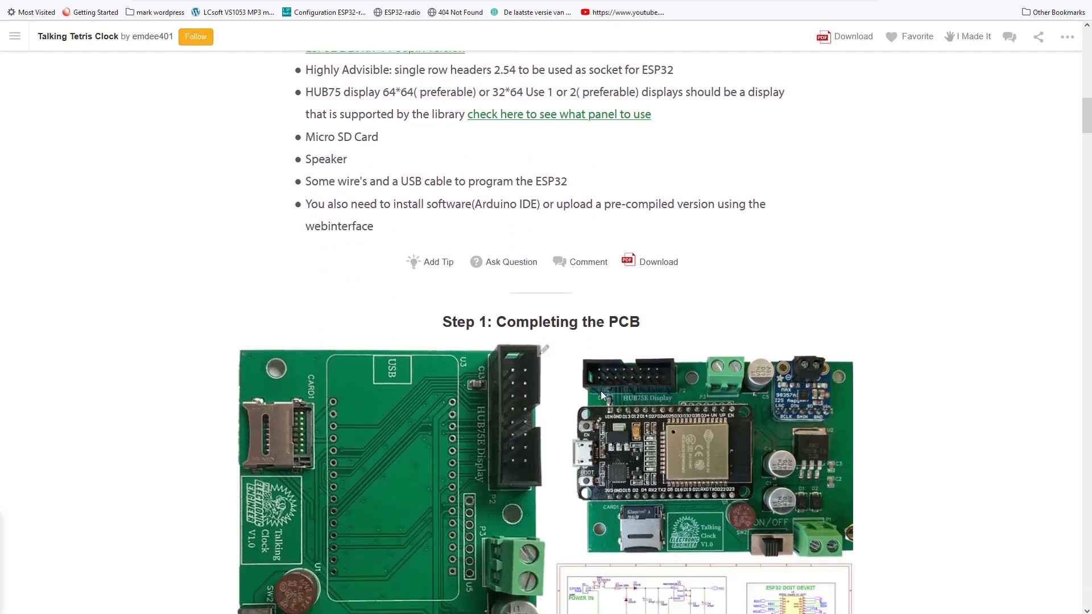
scroll(down, 3)
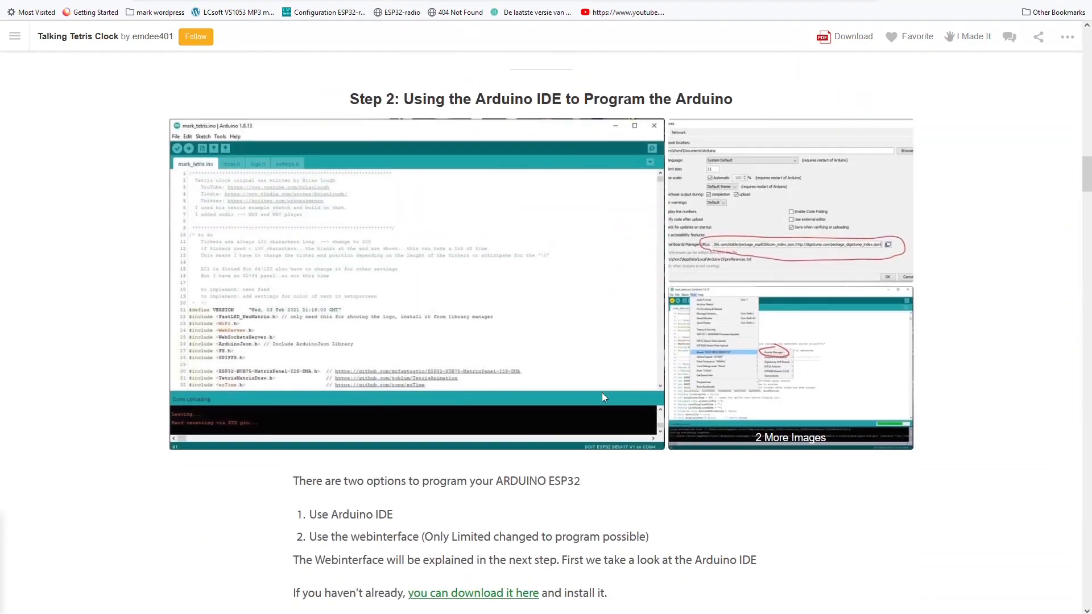
scroll(down, 3)
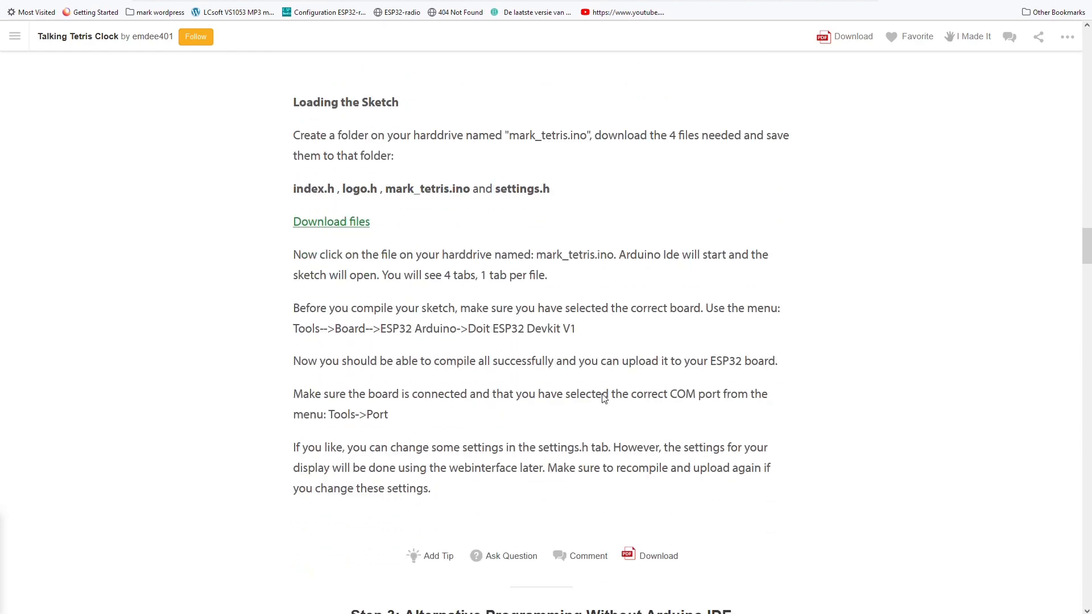
scroll(down, 3)
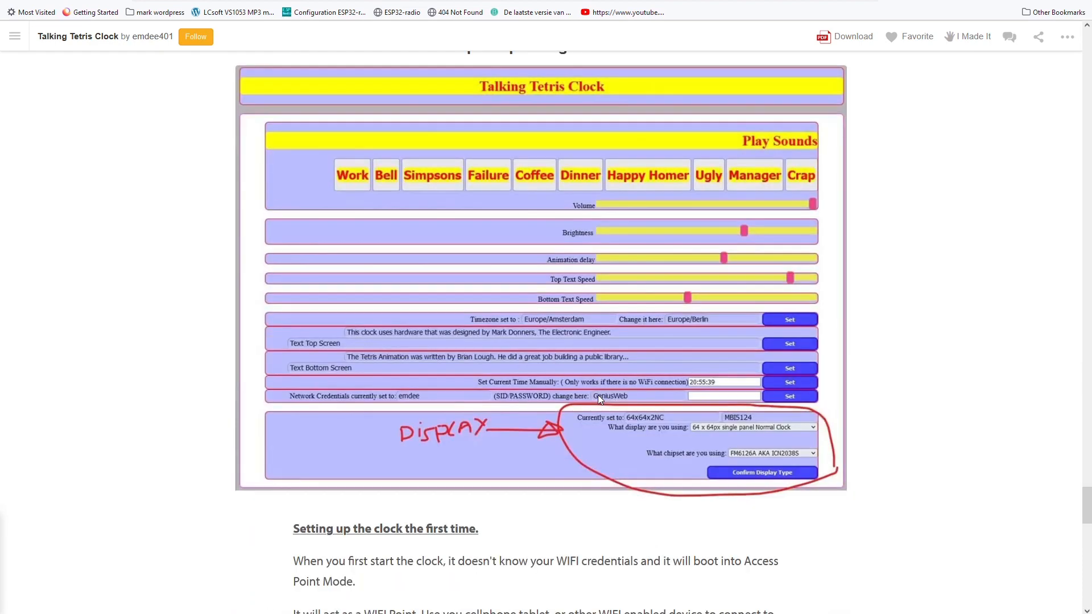
scroll(down, 3)
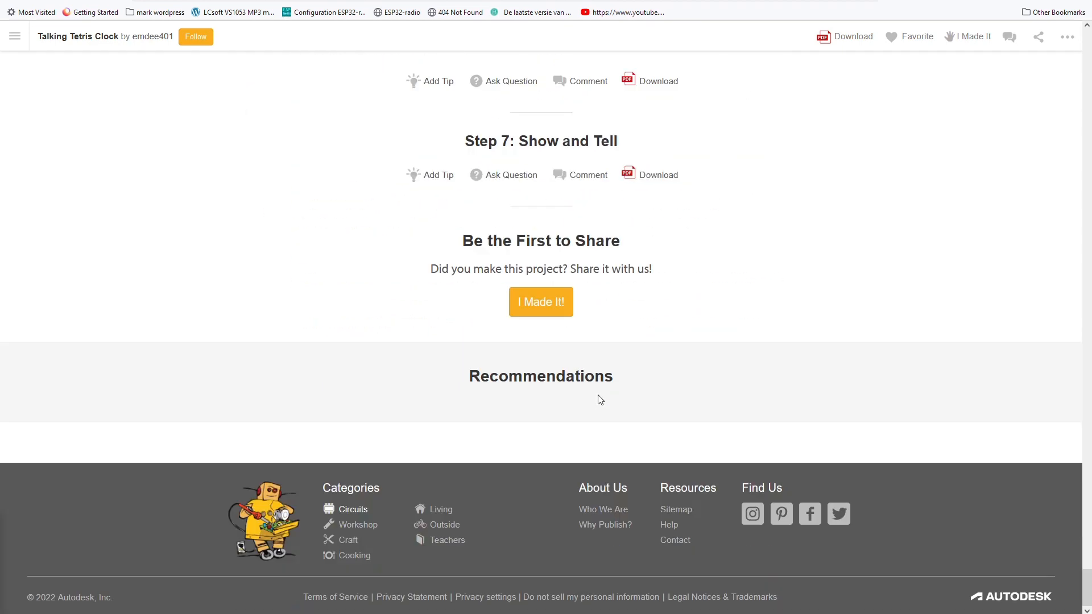
scroll(up, 3)
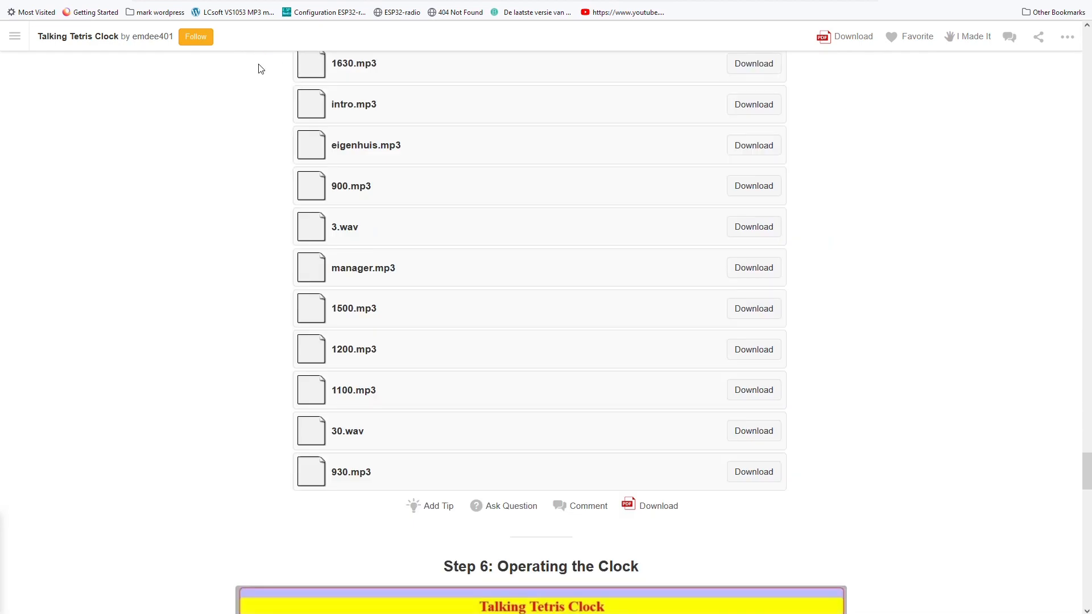